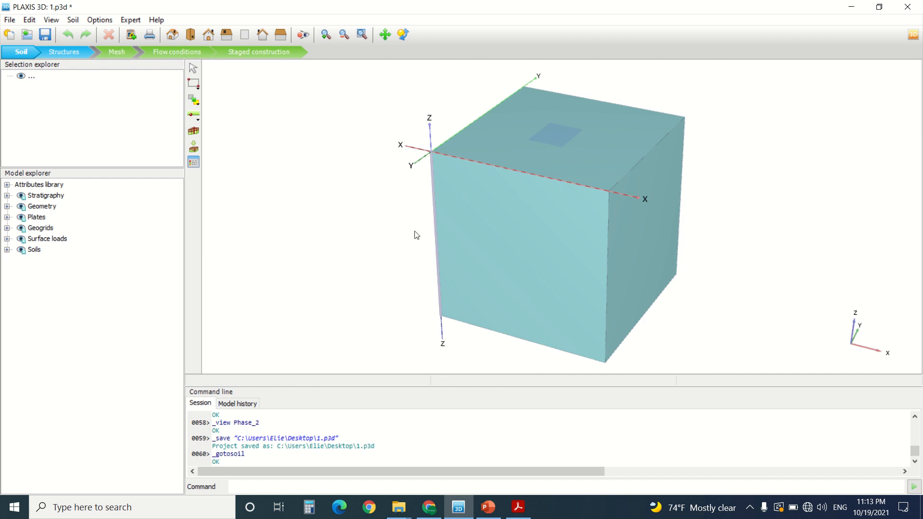
{"action": "mouse_move", "coordinate": [261, 184]}
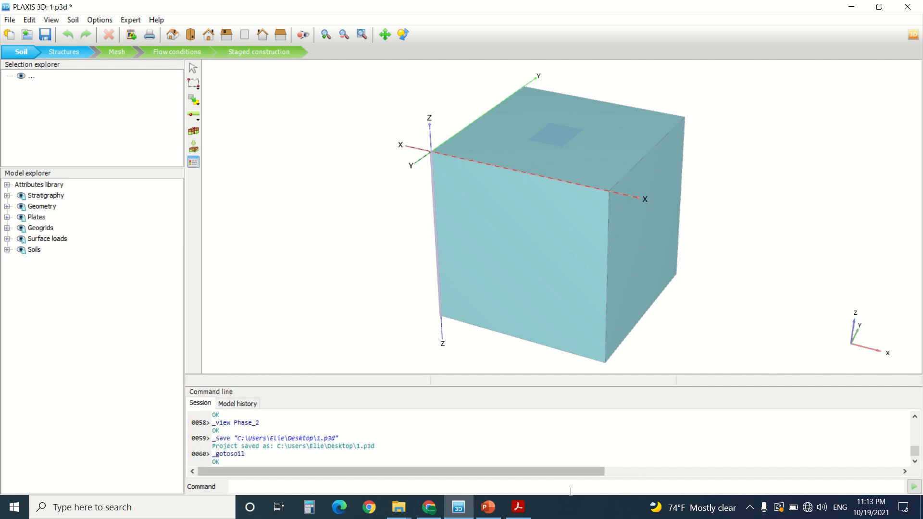
Look over the foundation drawing in the PDF, zooming out and back in
{"action": "left_click", "coordinate": [517, 507]}
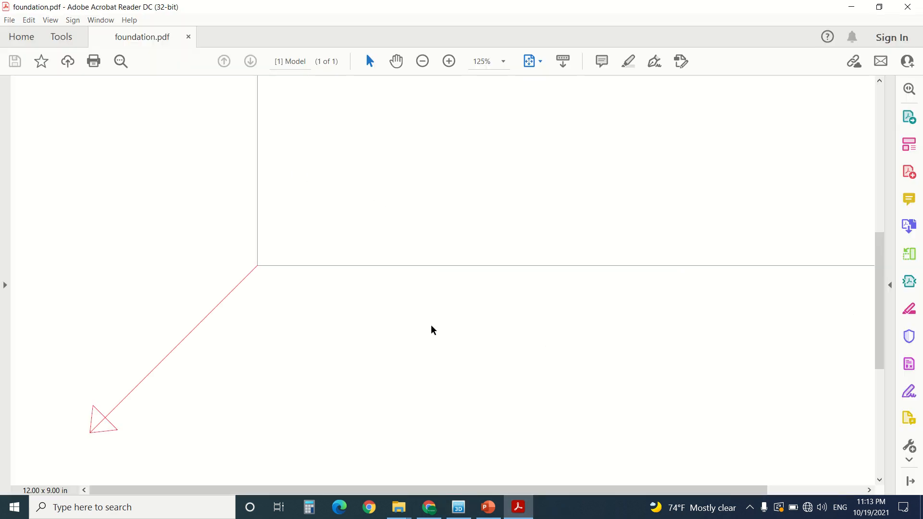
{"action": "left_click", "coordinate": [423, 61]}
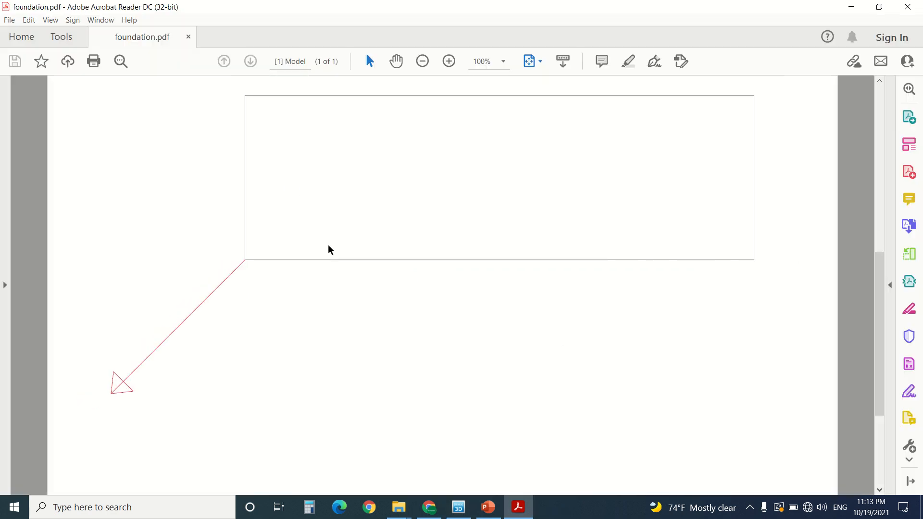
{"action": "left_click", "coordinate": [449, 62]}
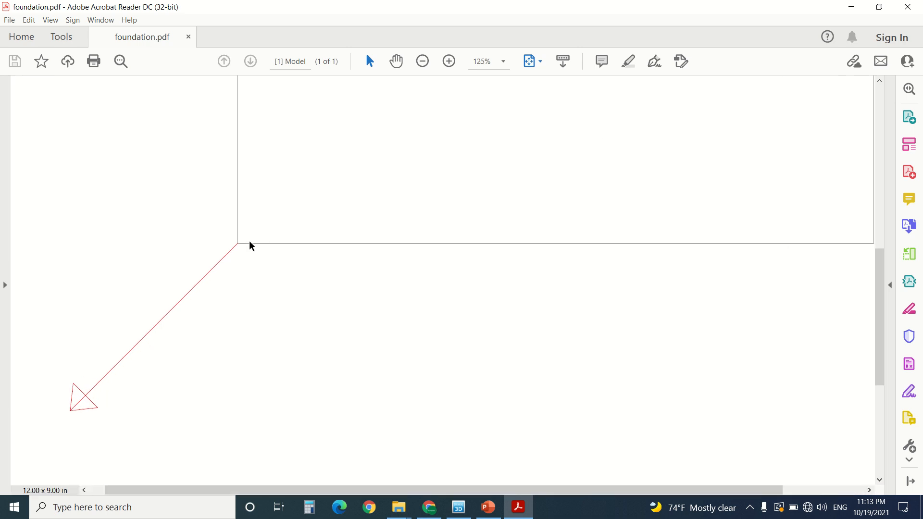
{"action": "mouse_move", "coordinate": [232, 257]}
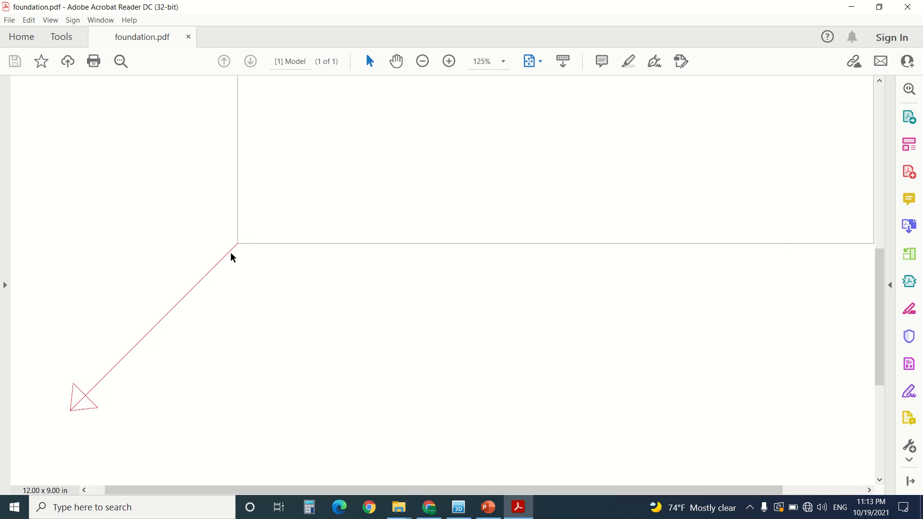
{"action": "mouse_move", "coordinate": [247, 149]}
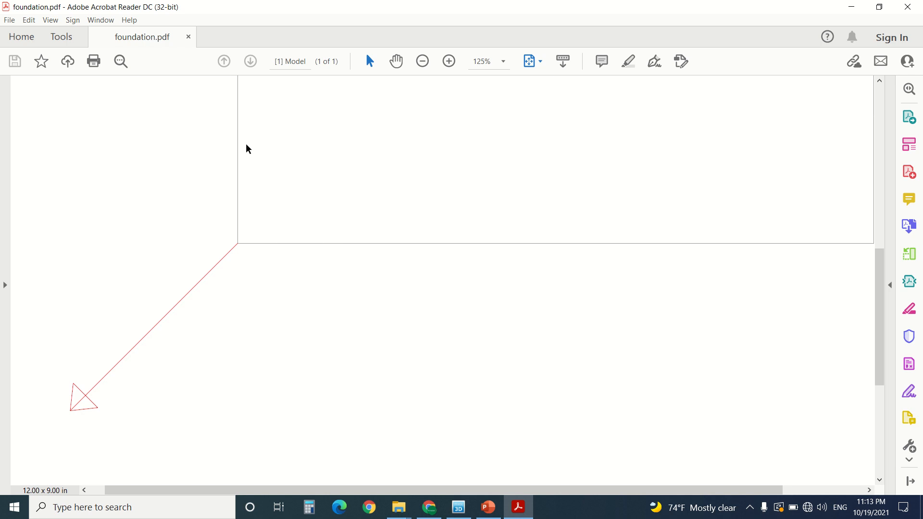
{"action": "mouse_move", "coordinate": [261, 245]}
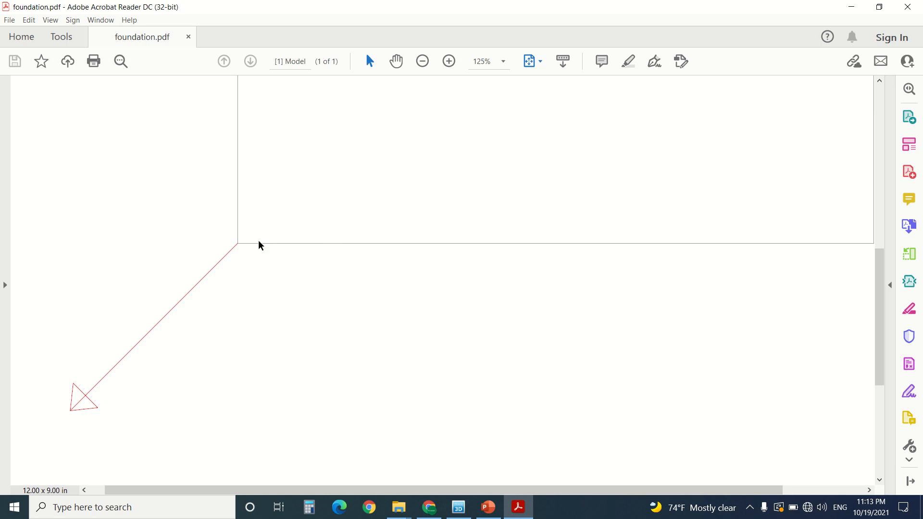
{"action": "mouse_move", "coordinate": [241, 310]}
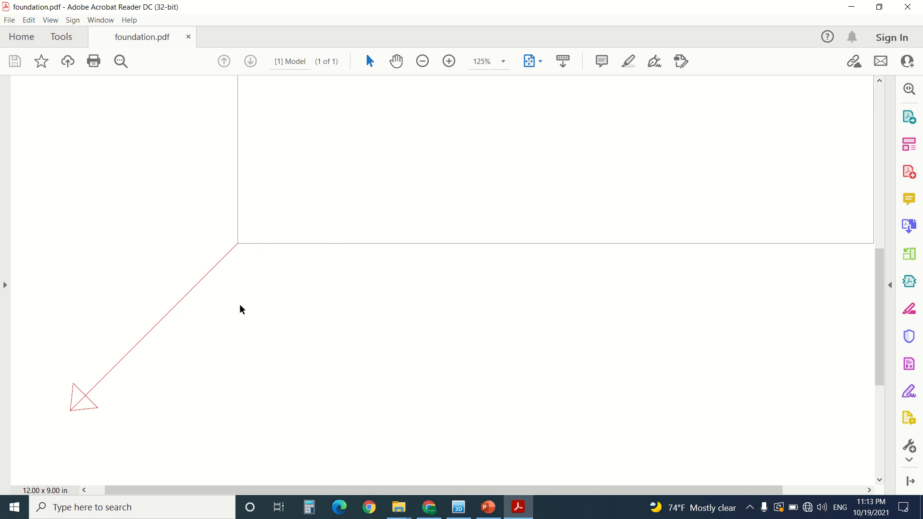
{"action": "mouse_move", "coordinate": [234, 294]}
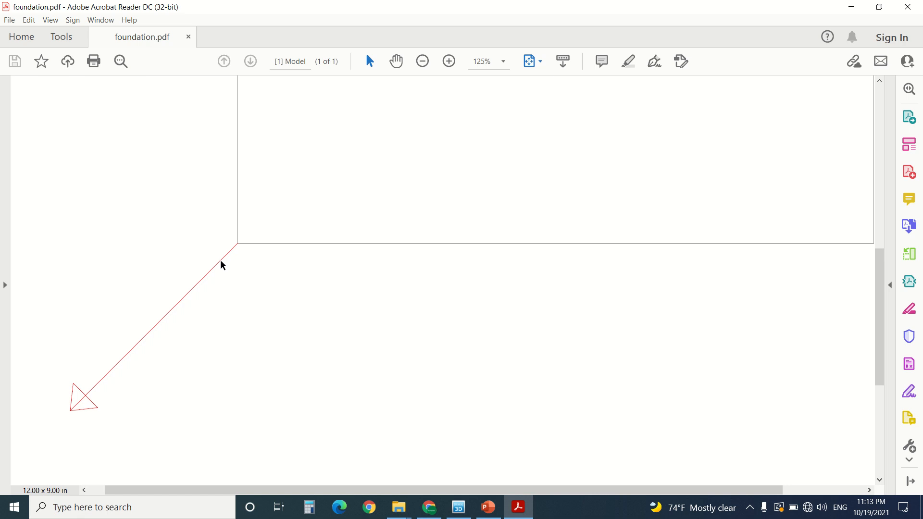
{"action": "mouse_move", "coordinate": [235, 246]}
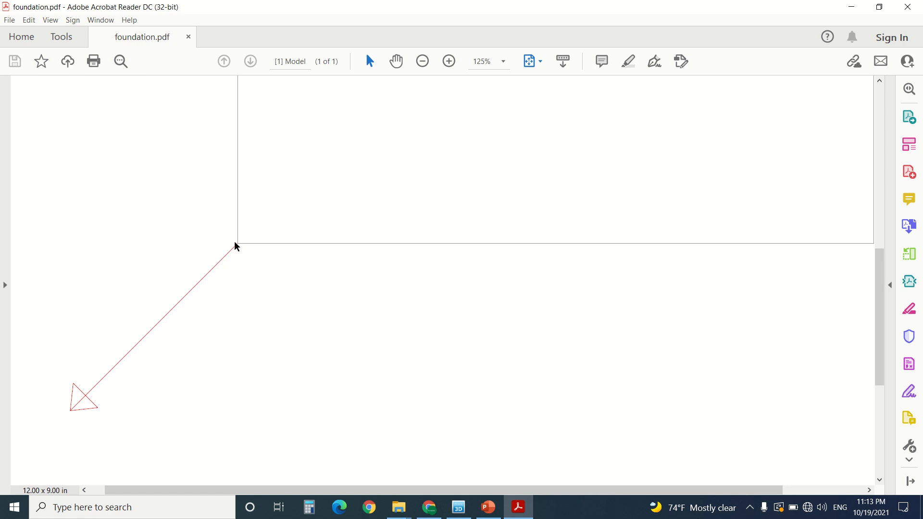
{"action": "mouse_move", "coordinate": [214, 422]}
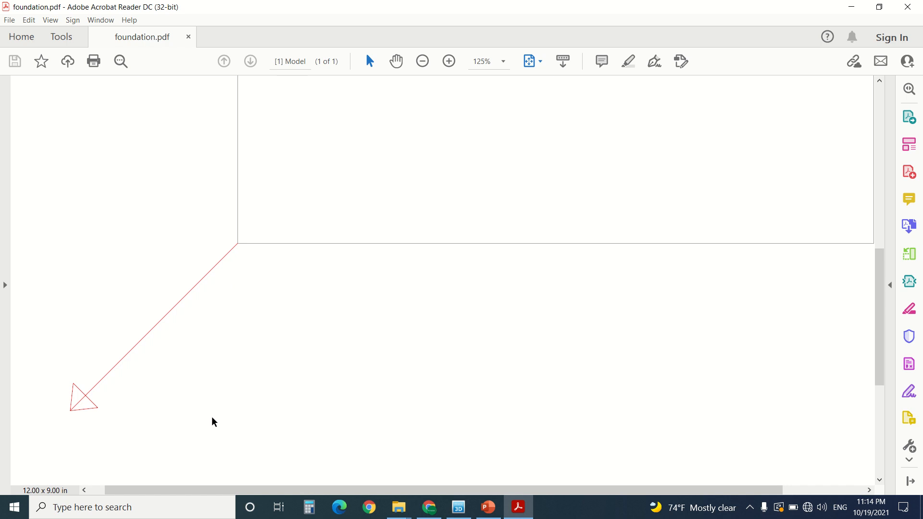
{"action": "mouse_move", "coordinate": [230, 322]}
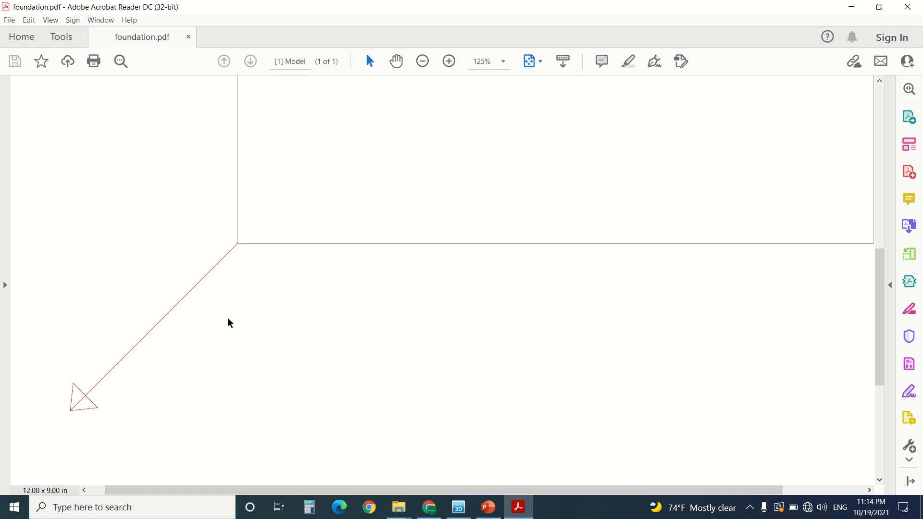
{"action": "mouse_move", "coordinate": [11, 254]}
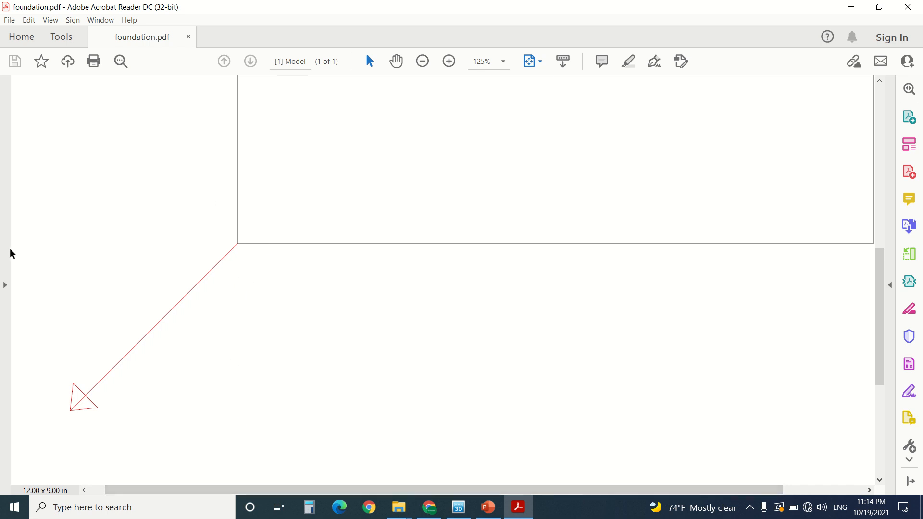
{"action": "mouse_move", "coordinate": [216, 101]}
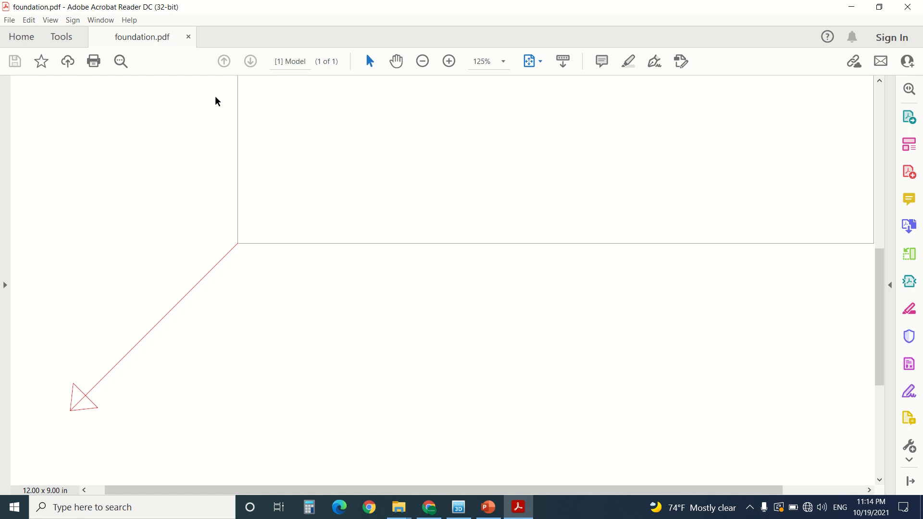
{"action": "mouse_move", "coordinate": [302, 245]}
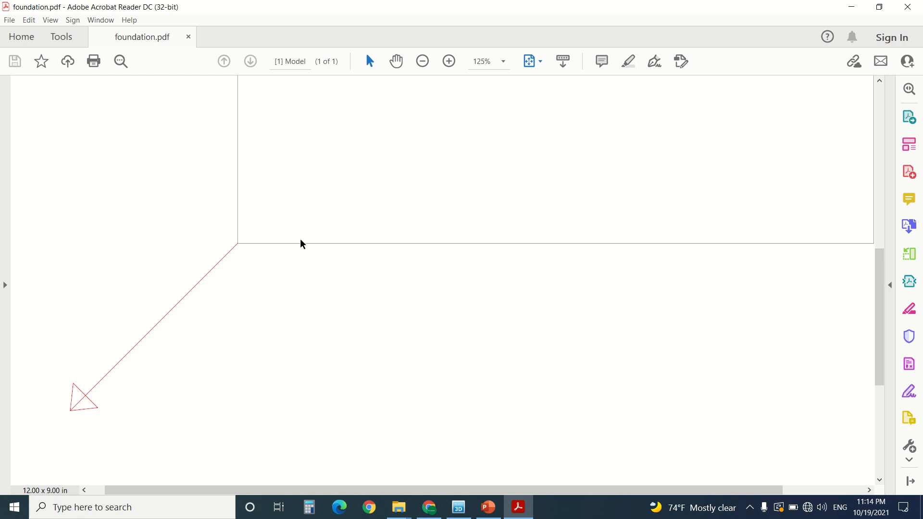
{"action": "mouse_move", "coordinate": [405, 240]}
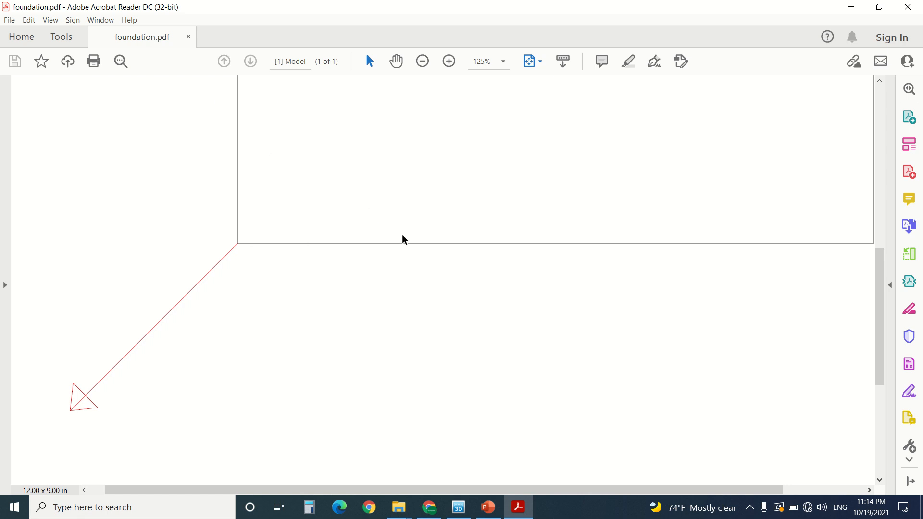
{"action": "mouse_move", "coordinate": [485, 402]}
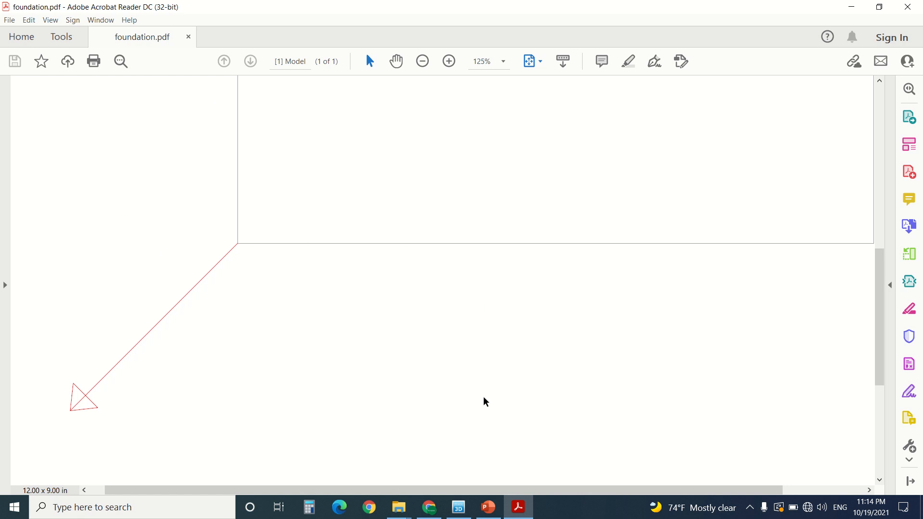
{"action": "mouse_move", "coordinate": [235, 241]}
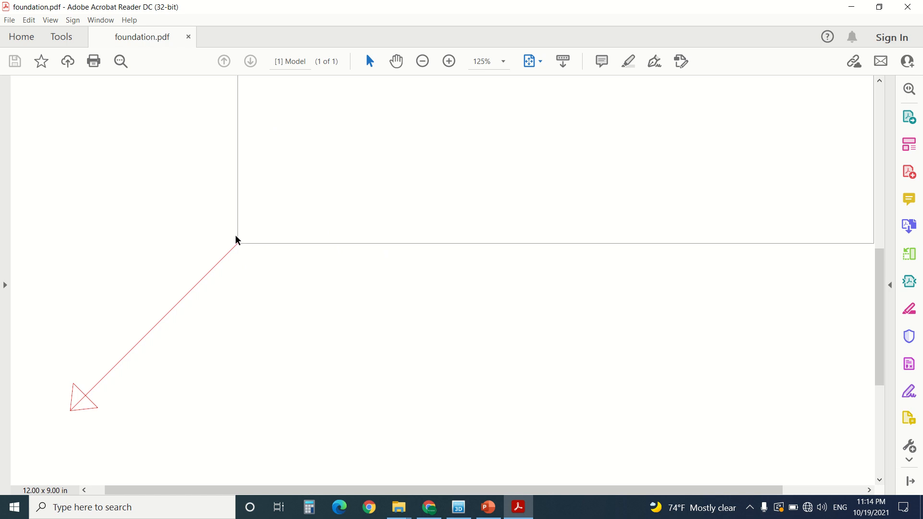
{"action": "mouse_move", "coordinate": [174, 277]}
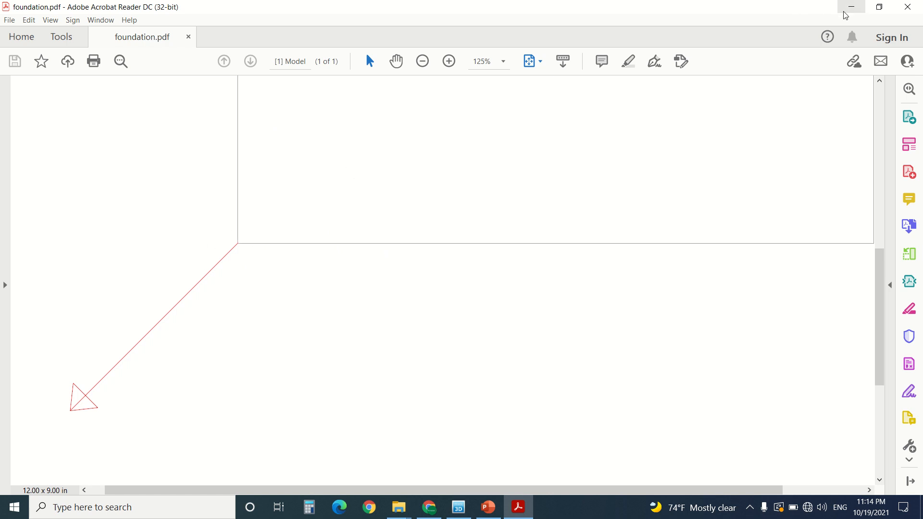
Back in PLAXIS, open Borehole_1's soil layers and select the 0 to -40 m layer's material
{"action": "left_click", "coordinate": [457, 507]}
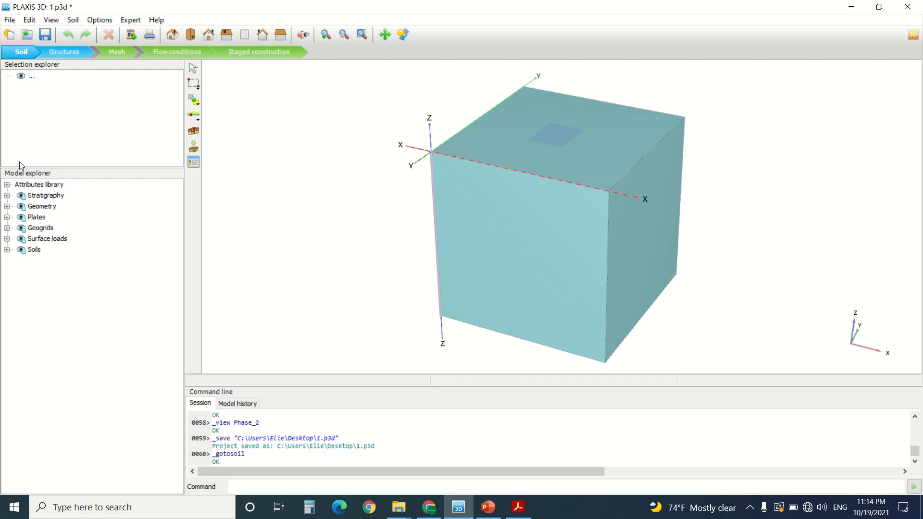
{"action": "left_click", "coordinate": [7, 194]}
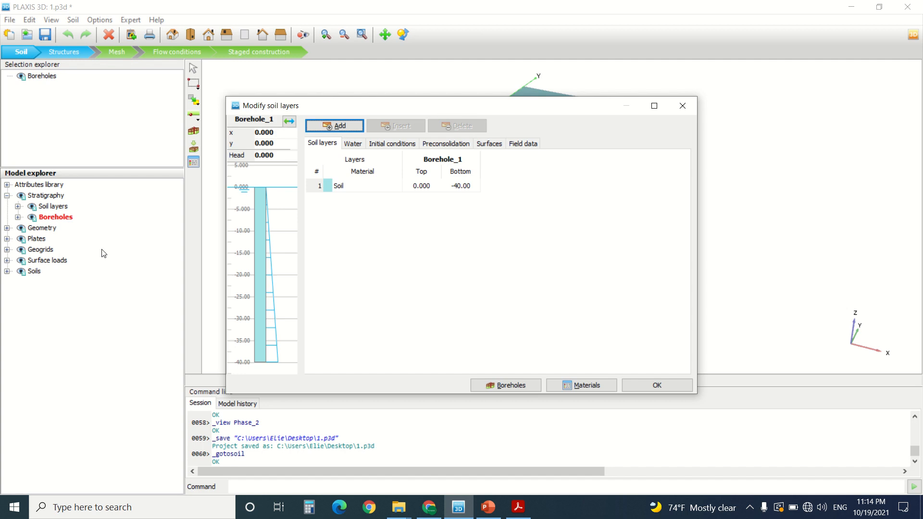
{"action": "mouse_move", "coordinate": [399, 74]}
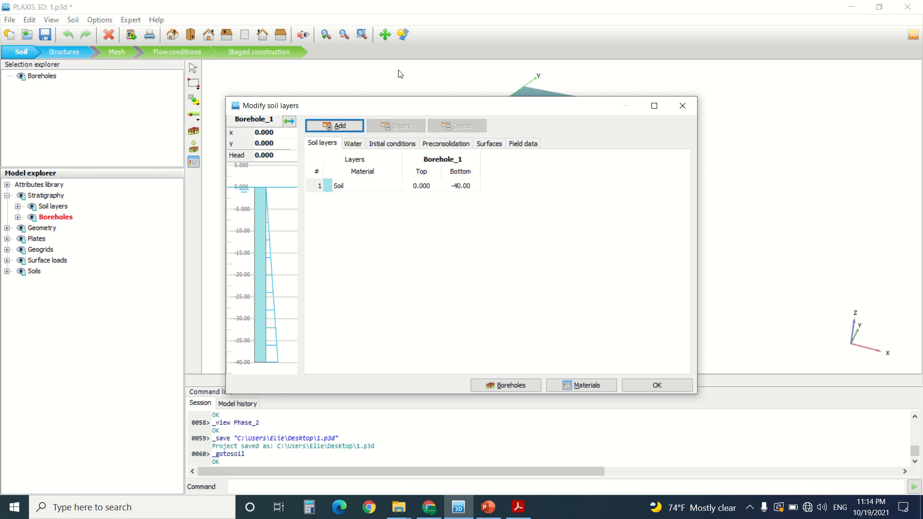
{"action": "left_click", "coordinate": [350, 186]}
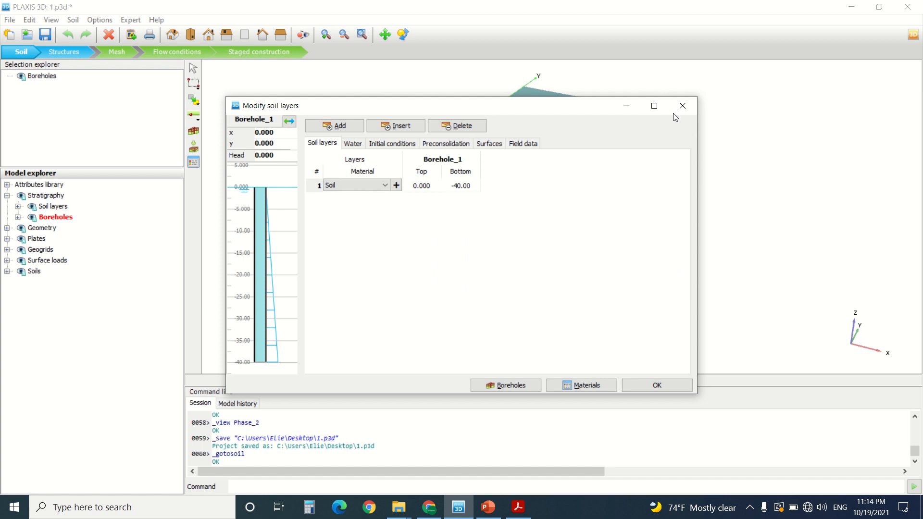
Check the Soil material (E' 2000 kN/m², c' 30, φ' 10) and close both material dialogs
{"action": "left_click", "coordinate": [656, 386]}
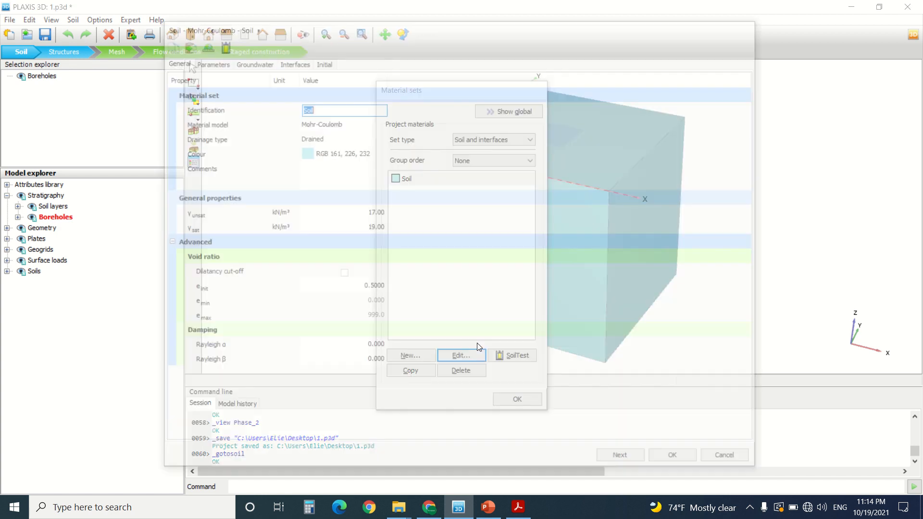
{"action": "left_click", "coordinate": [461, 355]}
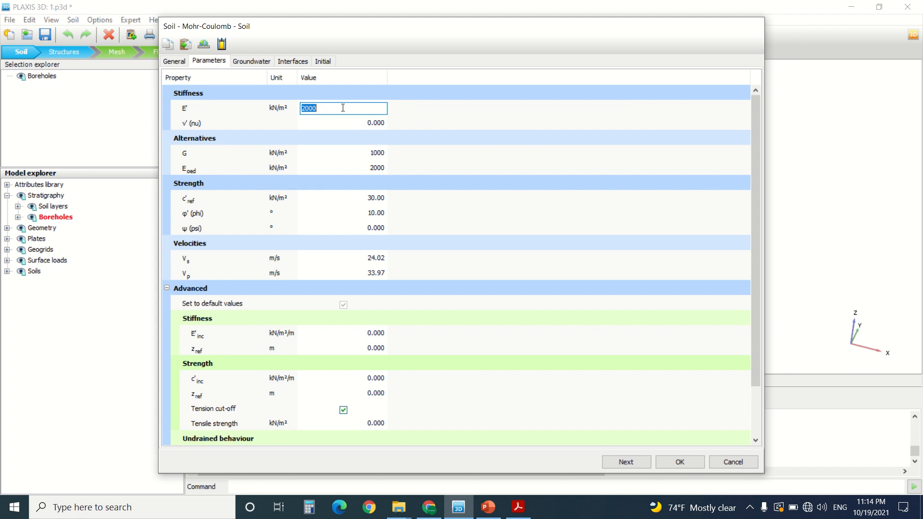
{"action": "mouse_move", "coordinate": [426, 216]}
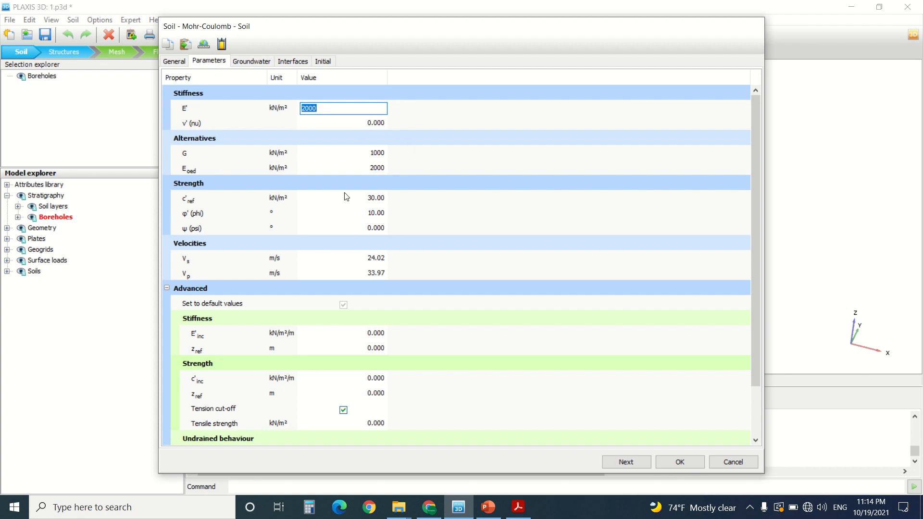
{"action": "mouse_move", "coordinate": [382, 178]}
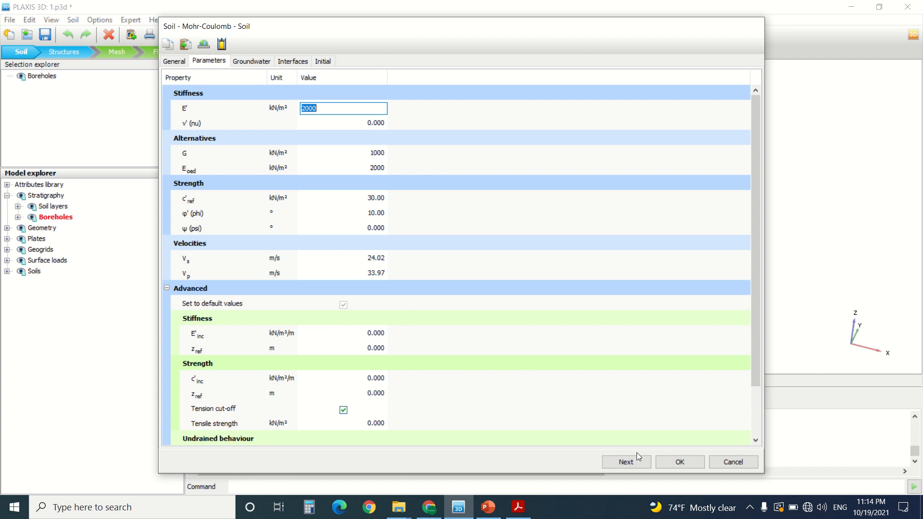
{"action": "left_click", "coordinate": [679, 461]}
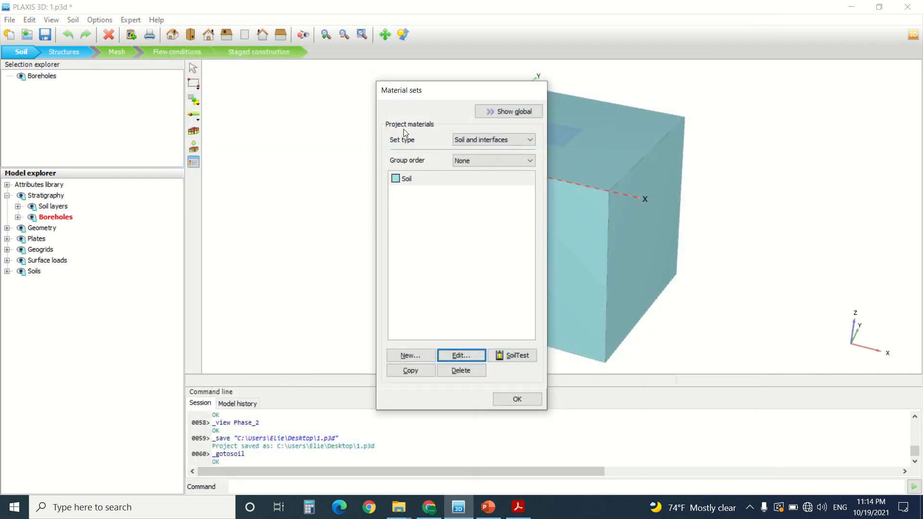
{"action": "left_click", "coordinate": [516, 398]}
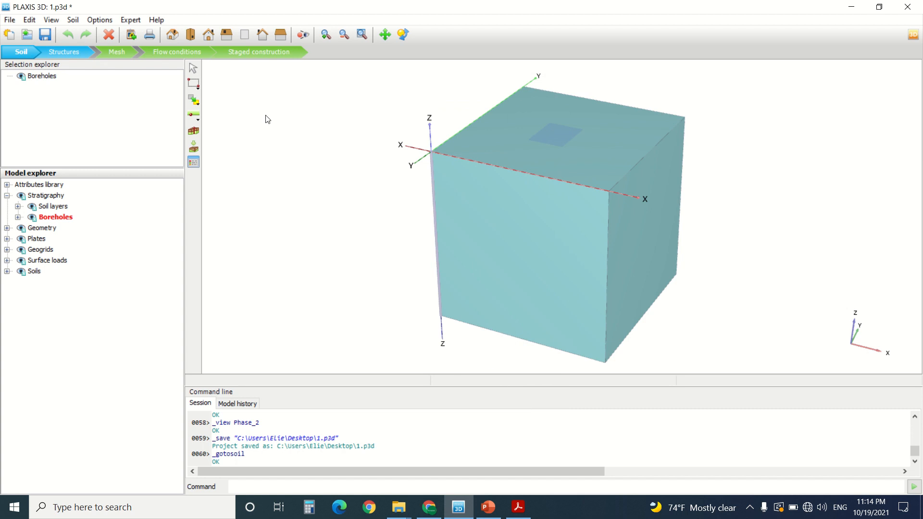
{"action": "mouse_move", "coordinate": [296, 74]}
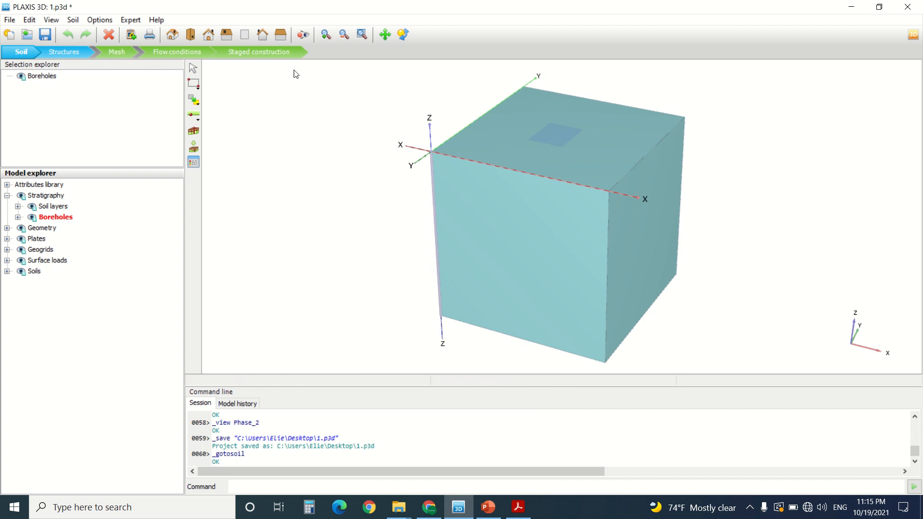
In Structures mode, check the footing polygon's actions and expand Surface loads in Model explorer
{"action": "left_click", "coordinate": [63, 52]}
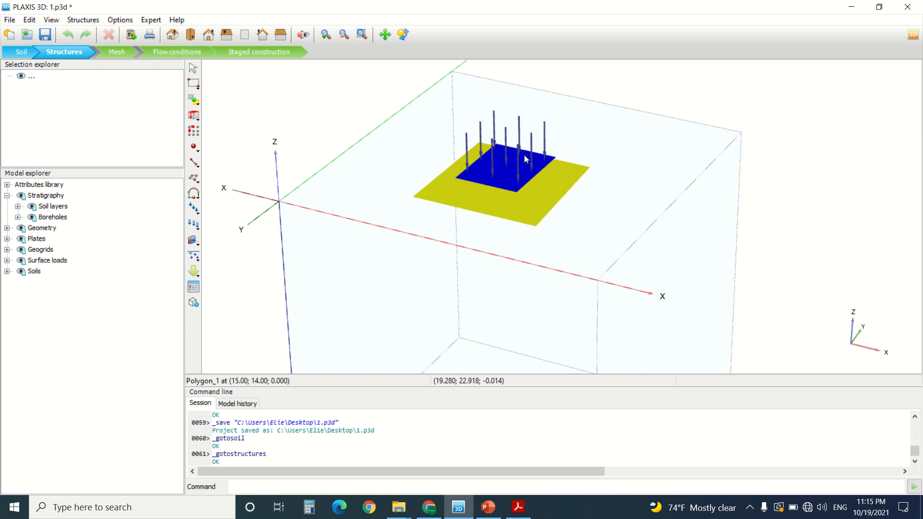
{"action": "right_click", "coordinate": [524, 159]}
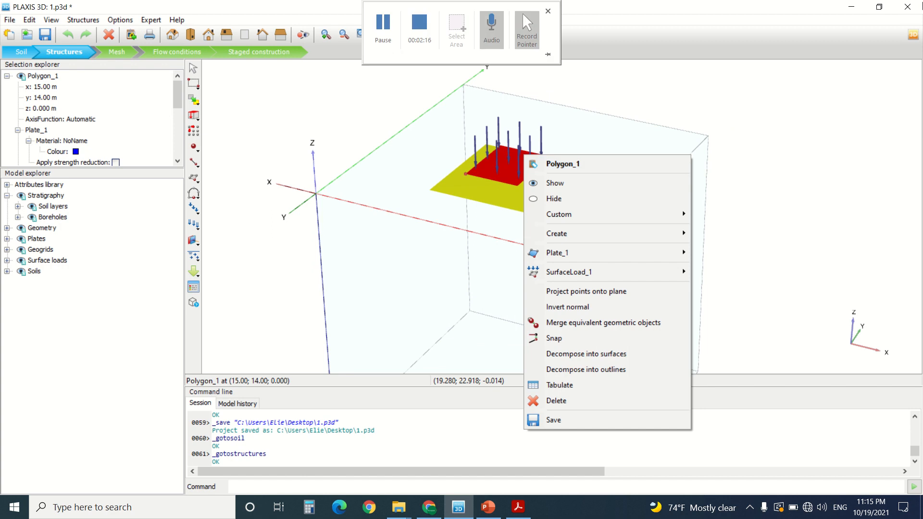
{"action": "left_click", "coordinate": [417, 185]}
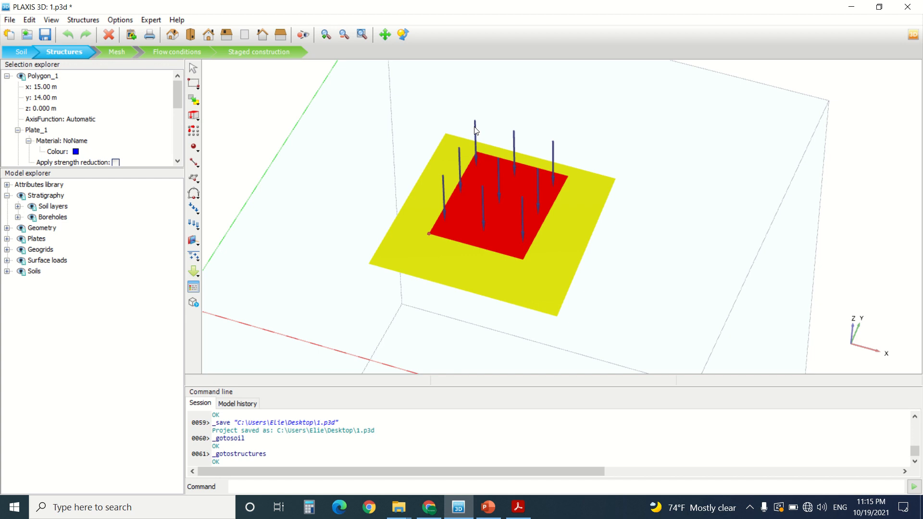
{"action": "mouse_move", "coordinate": [68, 267]}
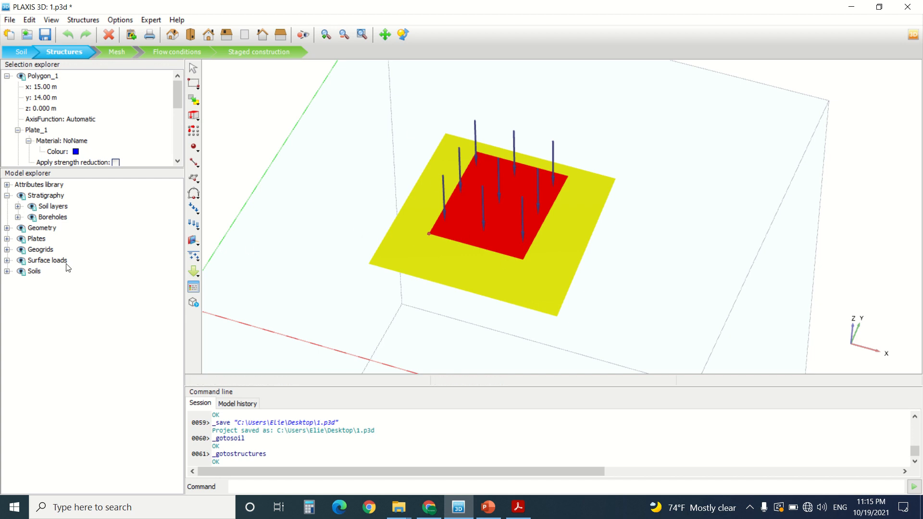
{"action": "left_click", "coordinate": [63, 271]}
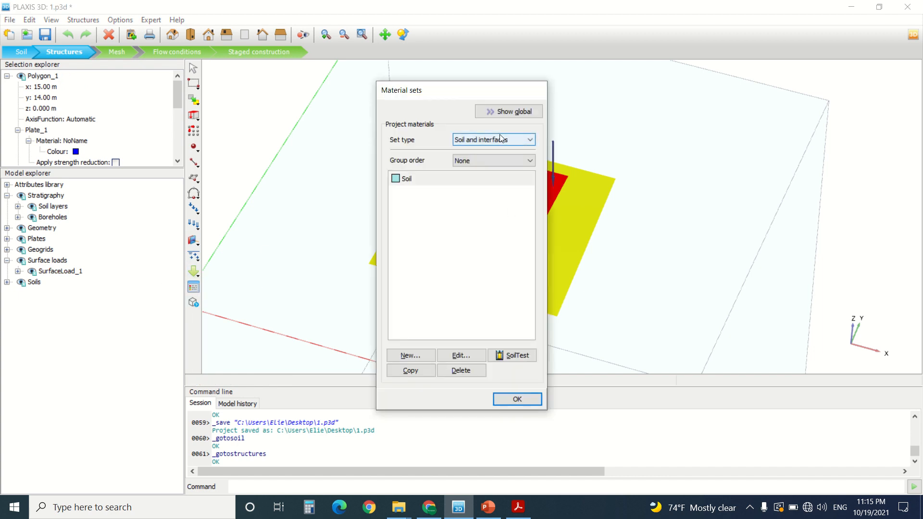
Open the plate material and cancel without changes
{"action": "left_click", "coordinate": [493, 140]}
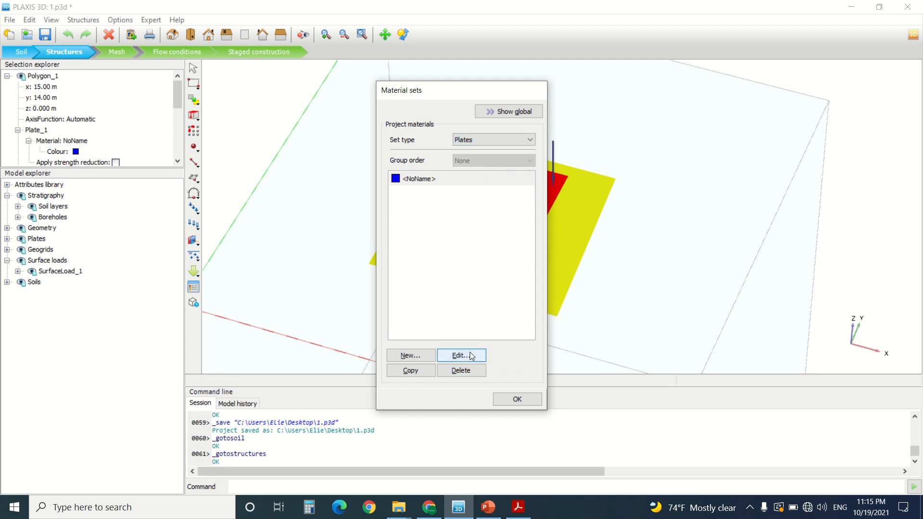
{"action": "left_click", "coordinate": [461, 355]}
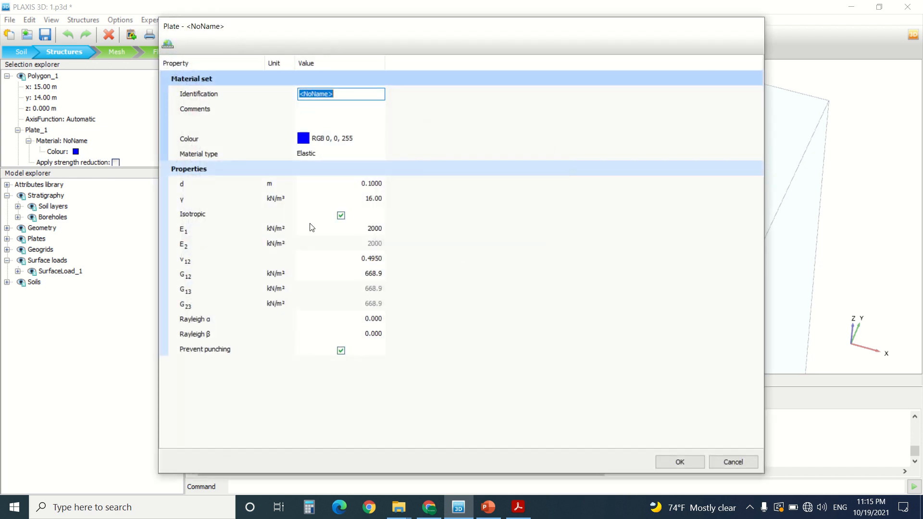
{"action": "mouse_move", "coordinate": [352, 265]}
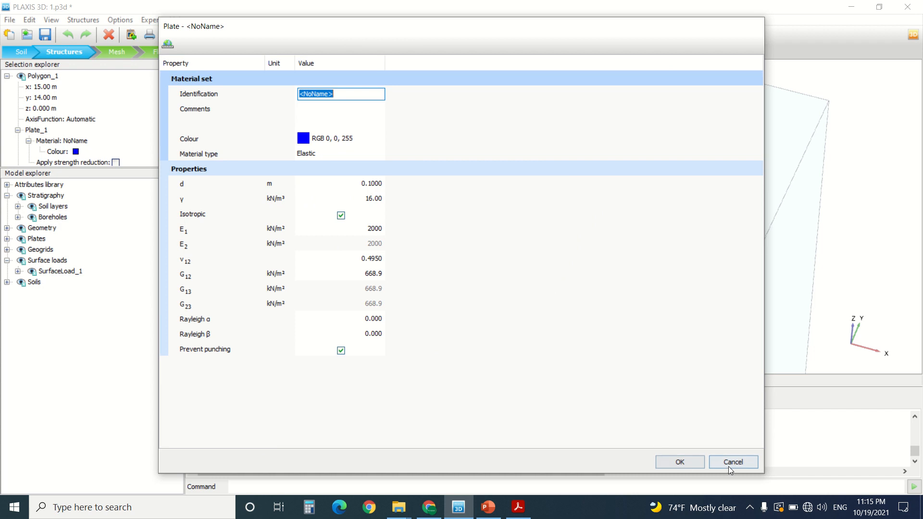
{"action": "left_click", "coordinate": [733, 462]}
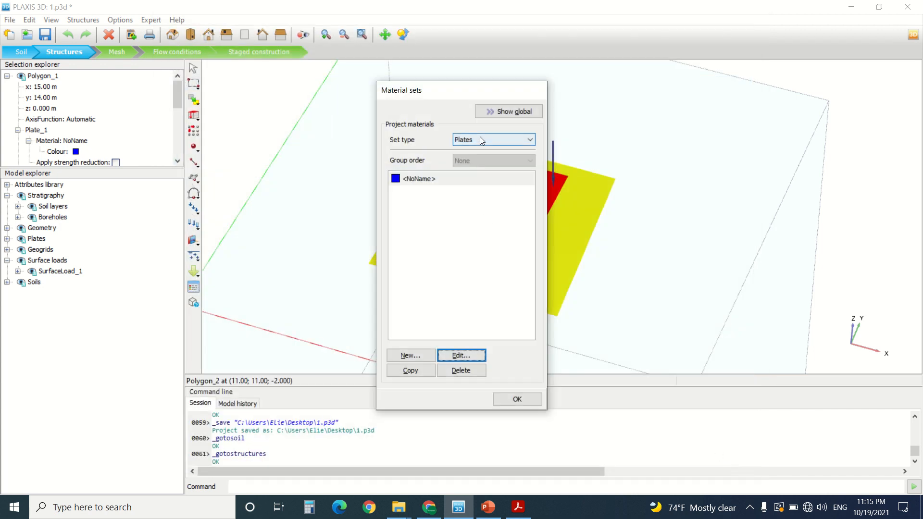
Review geogrid material 'e' (EA 1222 kN/m, GA 611 kN/m) and close the material sets
{"action": "left_click", "coordinate": [493, 139]}
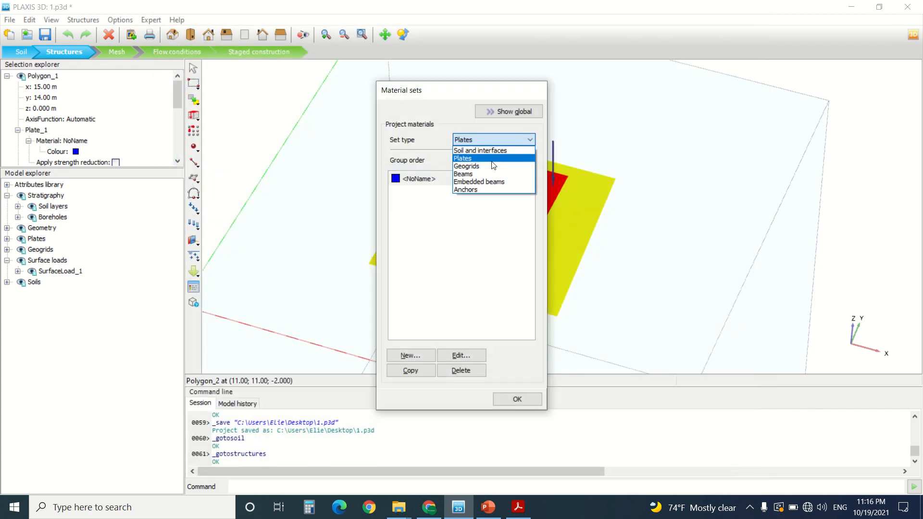
{"action": "mouse_move", "coordinate": [493, 166]}
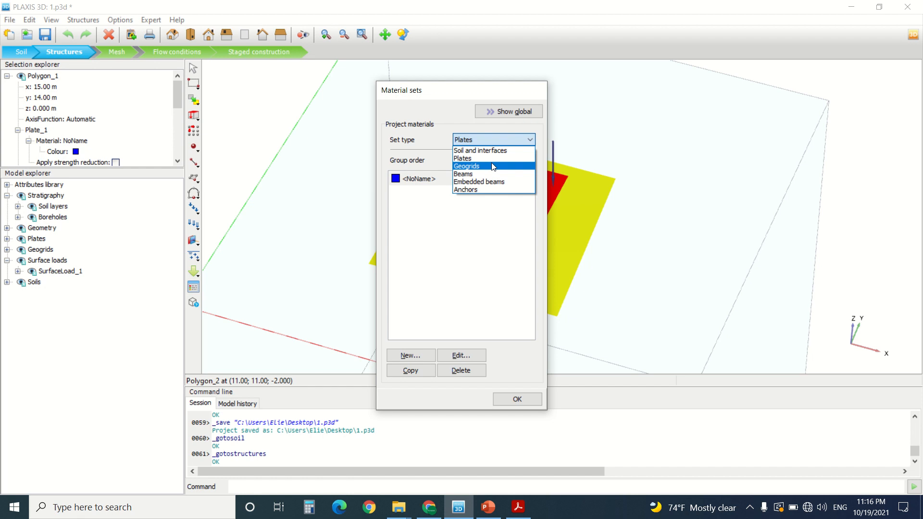
{"action": "left_click", "coordinate": [467, 166]}
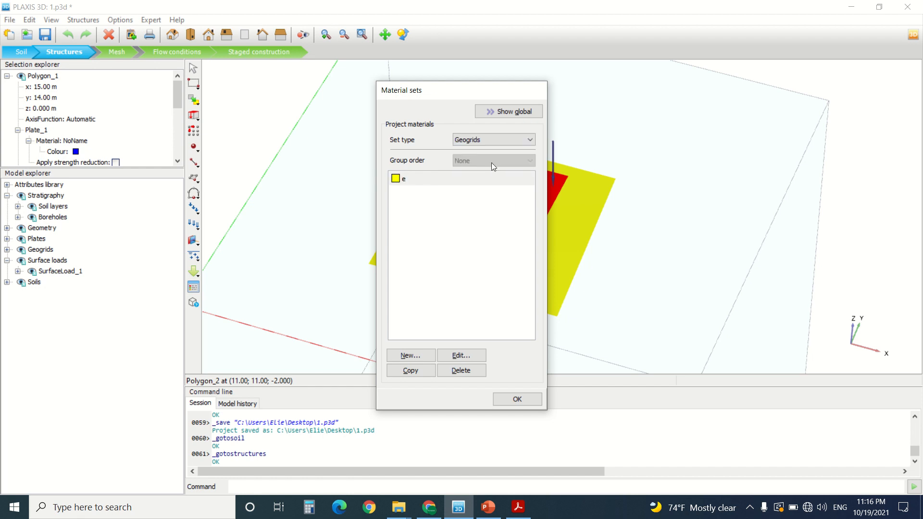
{"action": "left_click", "coordinate": [461, 355]}
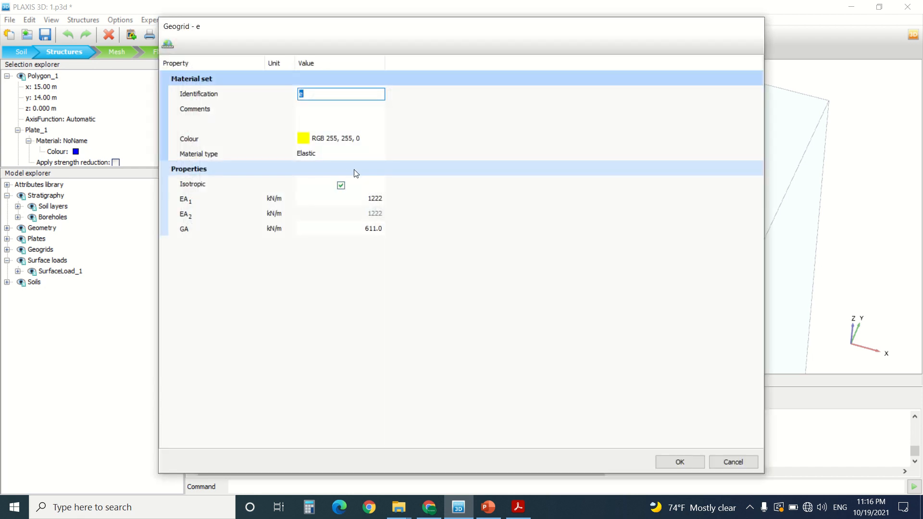
{"action": "type", "text": "tutorial g"}
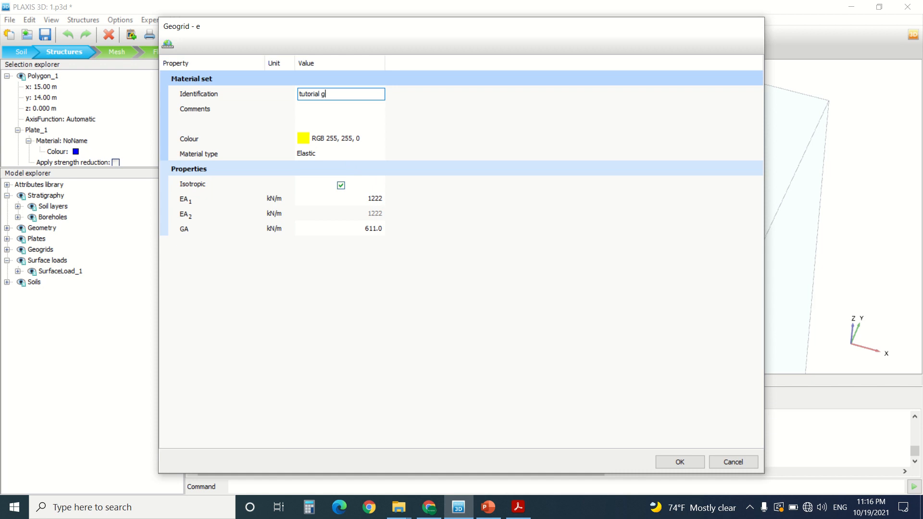
{"action": "type", "text": "eogrid"}
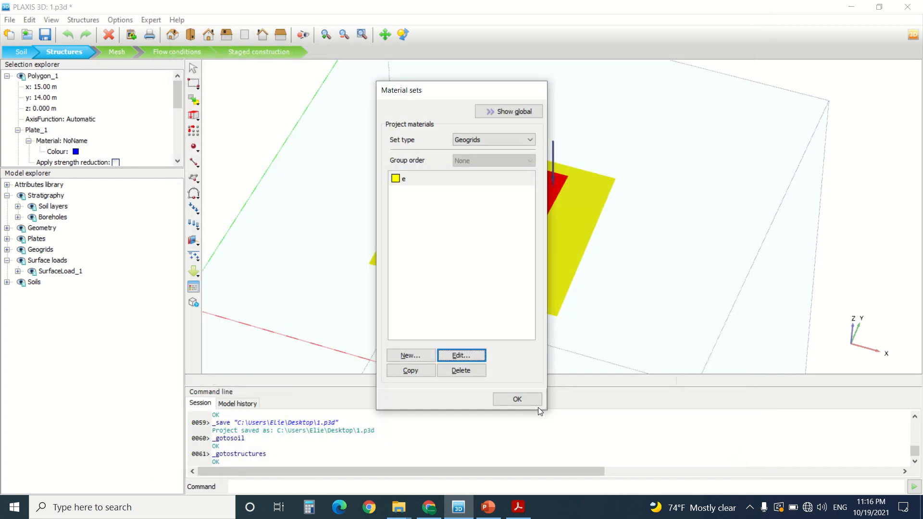
{"action": "left_click", "coordinate": [516, 398]}
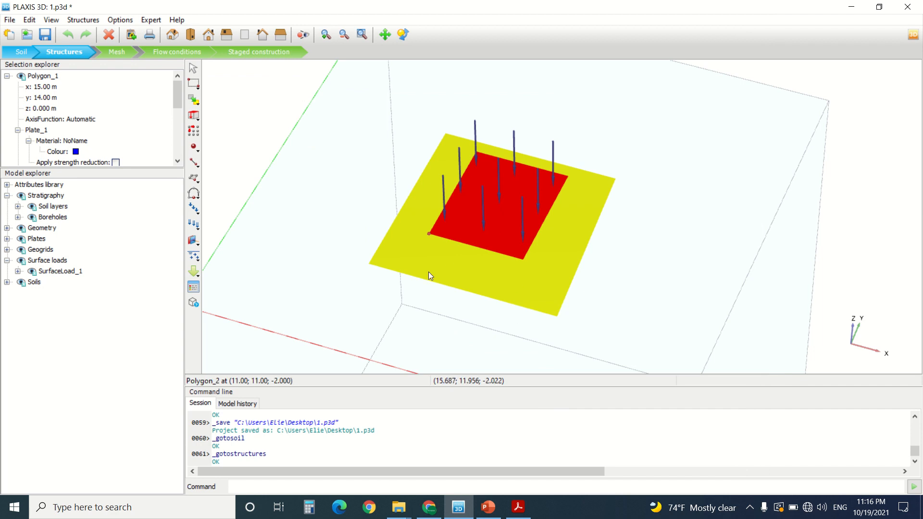
{"action": "mouse_move", "coordinate": [405, 239]}
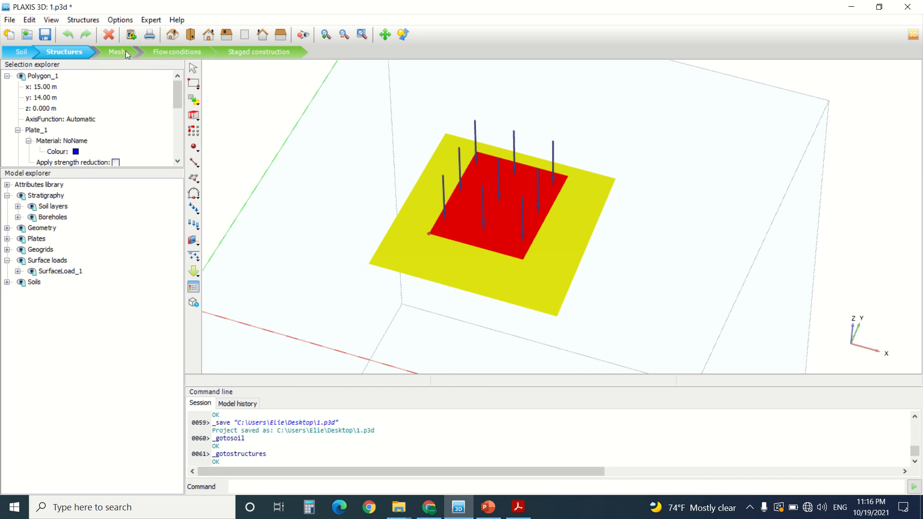
Switch to the Mesh stage, view the mesh in Output, and dismiss the news feed error
{"action": "left_click", "coordinate": [116, 52]}
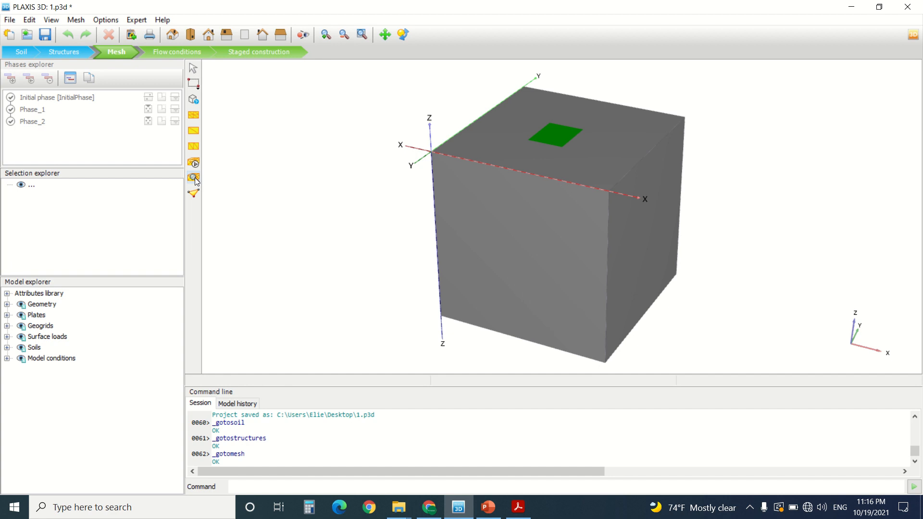
{"action": "left_click", "coordinate": [193, 178]}
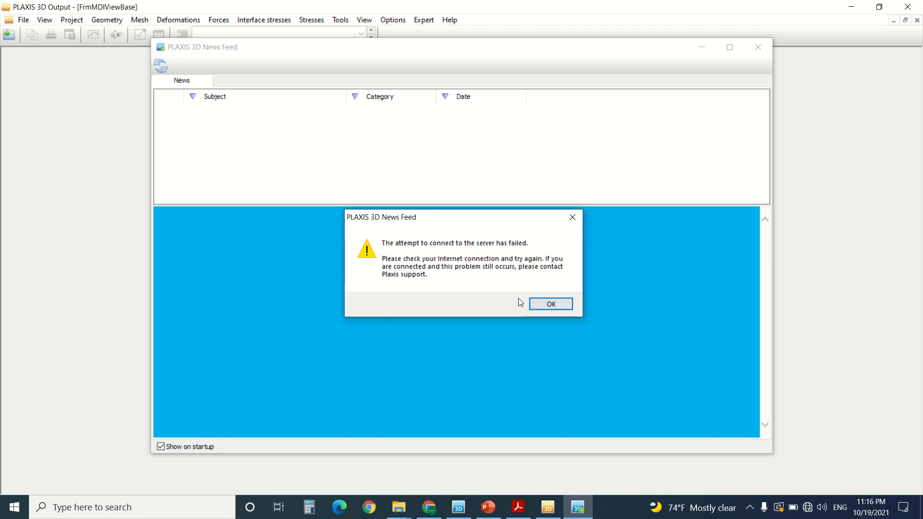
{"action": "left_click", "coordinate": [550, 304]}
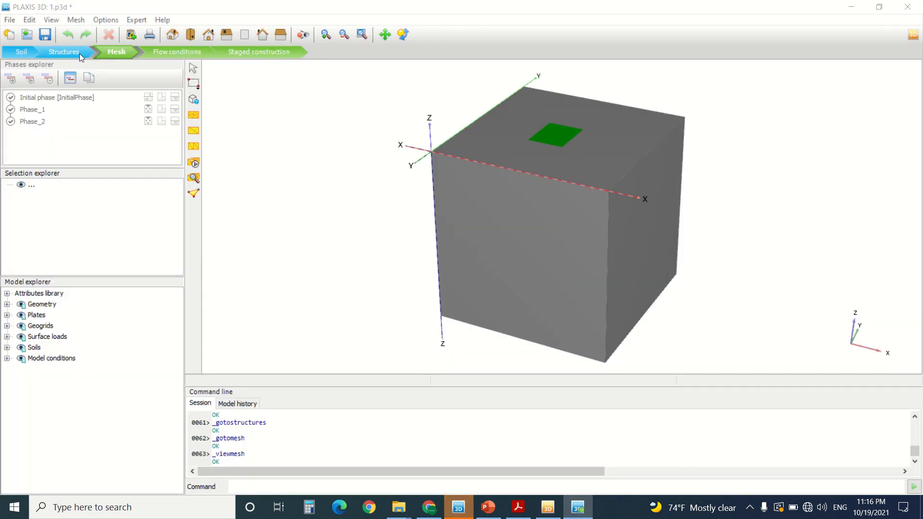
Advance through flow conditions to staged construction and mark the phases for calculation
{"action": "left_click", "coordinate": [176, 52]}
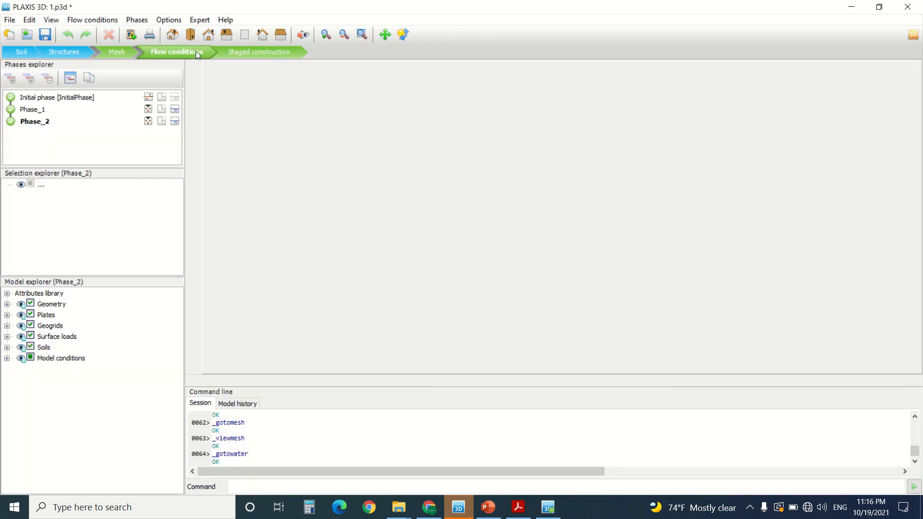
{"action": "left_click", "coordinate": [176, 51]}
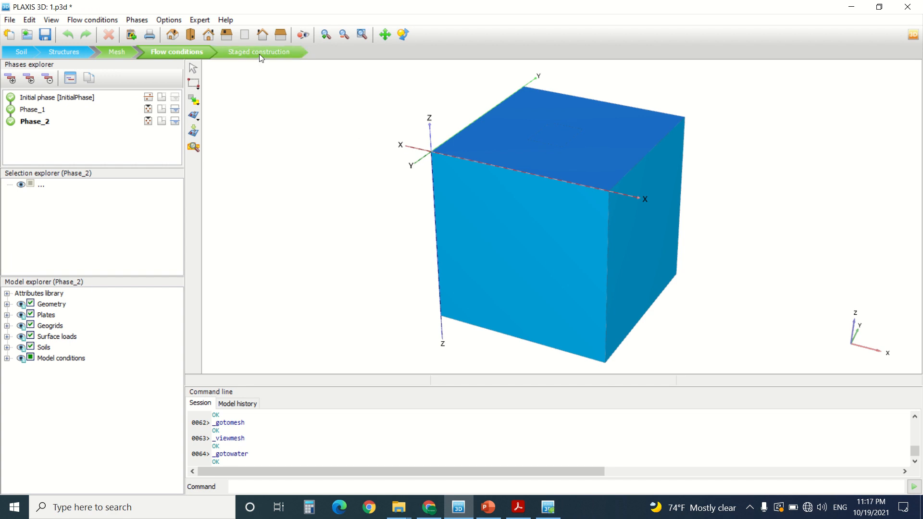
{"action": "left_click", "coordinate": [257, 52]}
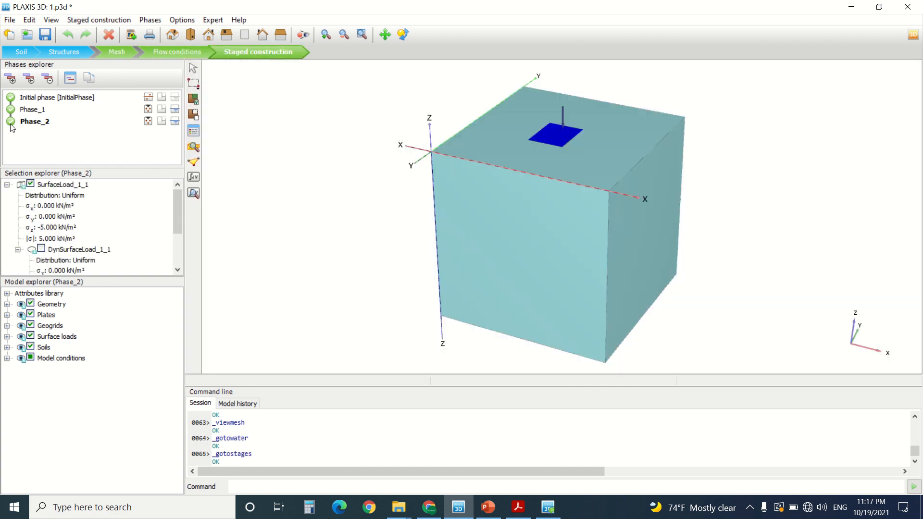
{"action": "left_click", "coordinate": [34, 110]}
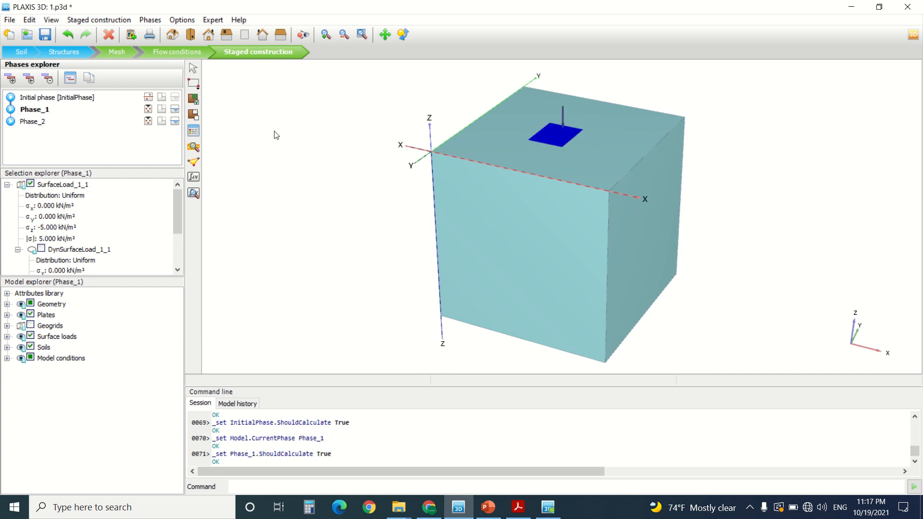
Review the active elements in the initial phase, Phase_1 and Phase_2
{"action": "left_click", "coordinate": [62, 97]}
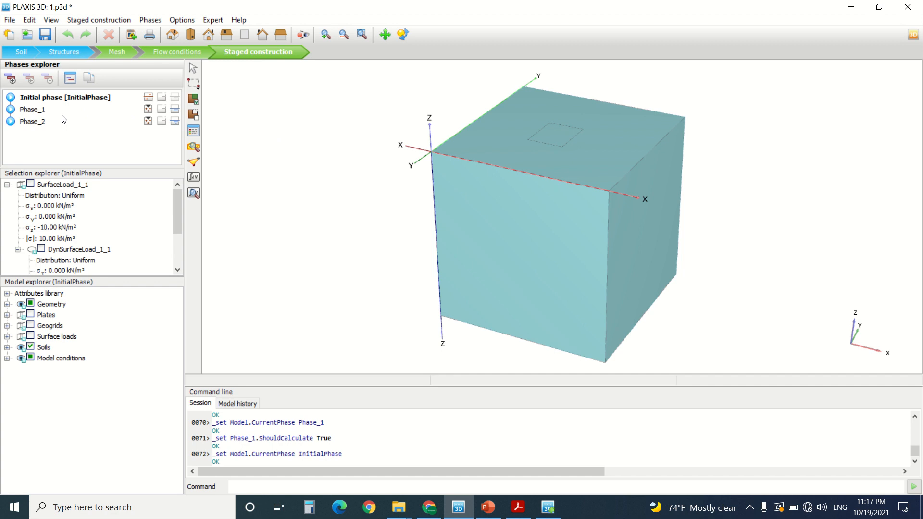
{"action": "left_click", "coordinate": [32, 121]}
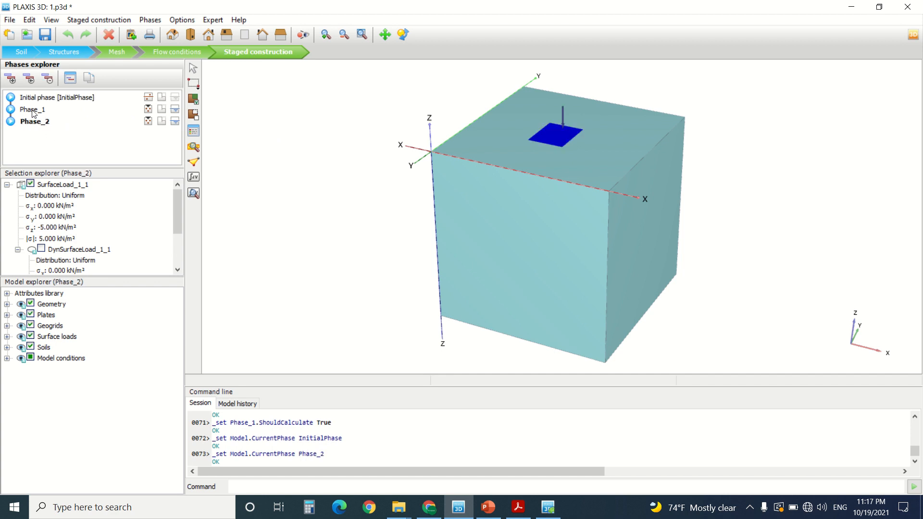
{"action": "left_click", "coordinate": [33, 109]}
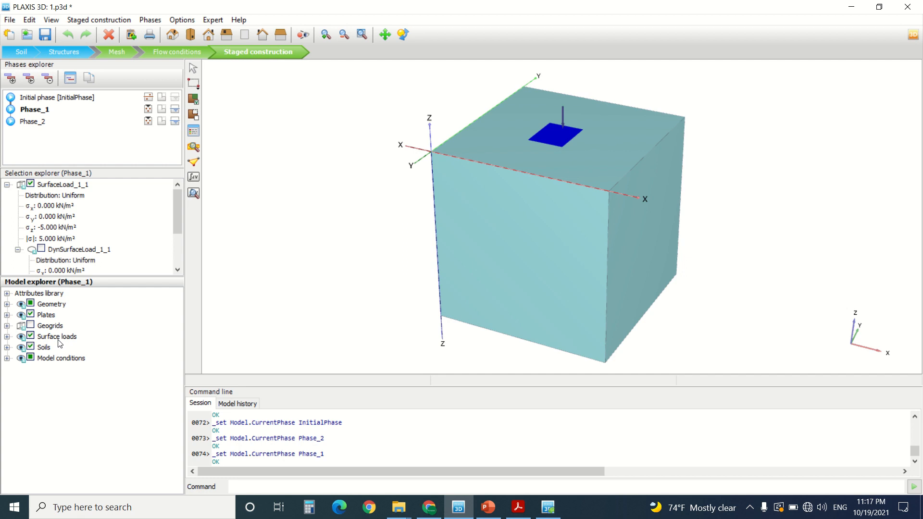
{"action": "left_click", "coordinate": [36, 121]}
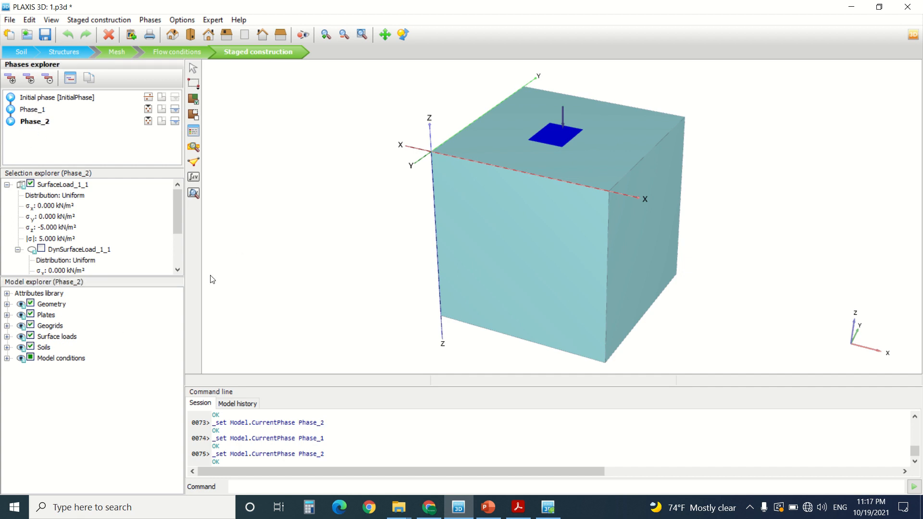
{"action": "mouse_move", "coordinate": [242, 255]}
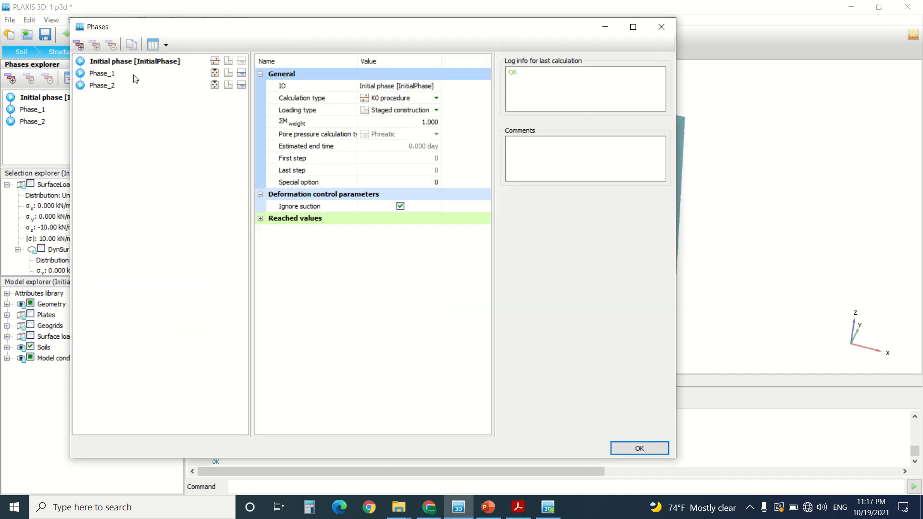
{"action": "left_click", "coordinate": [102, 73]}
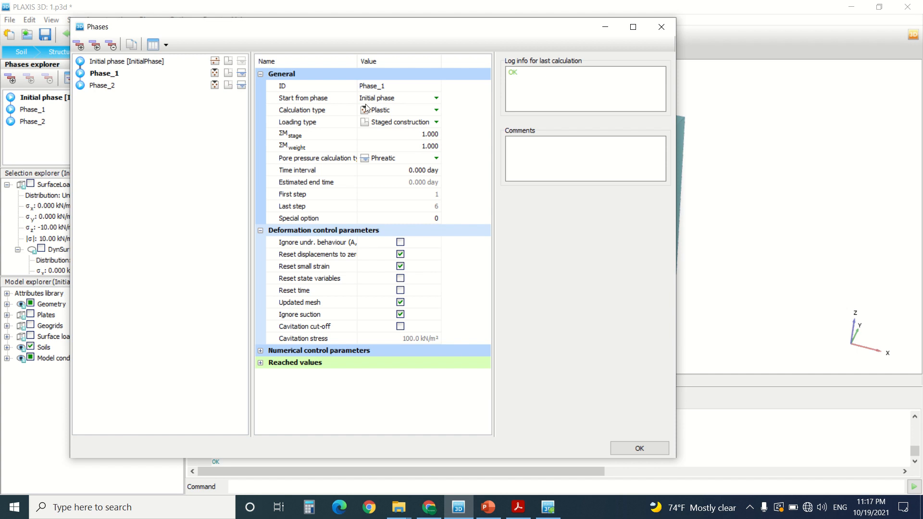
{"action": "left_click", "coordinate": [105, 84]}
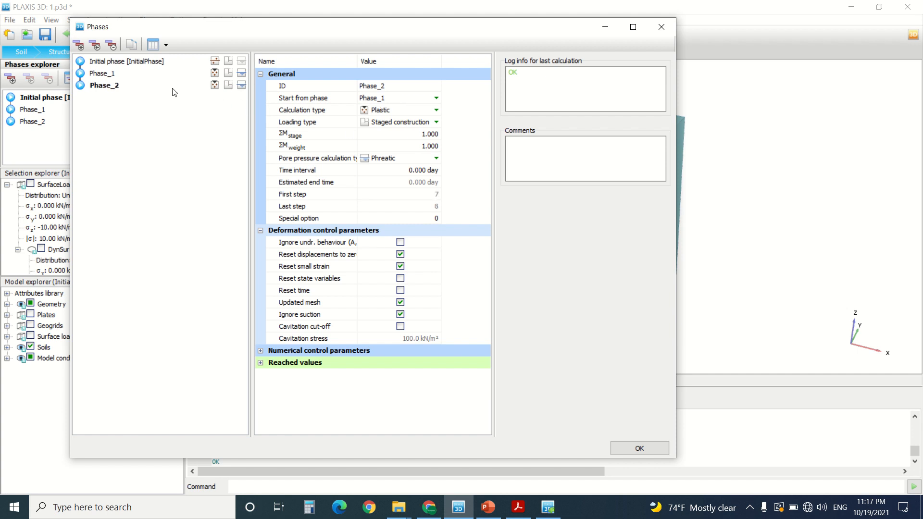
{"action": "mouse_move", "coordinate": [645, 289]}
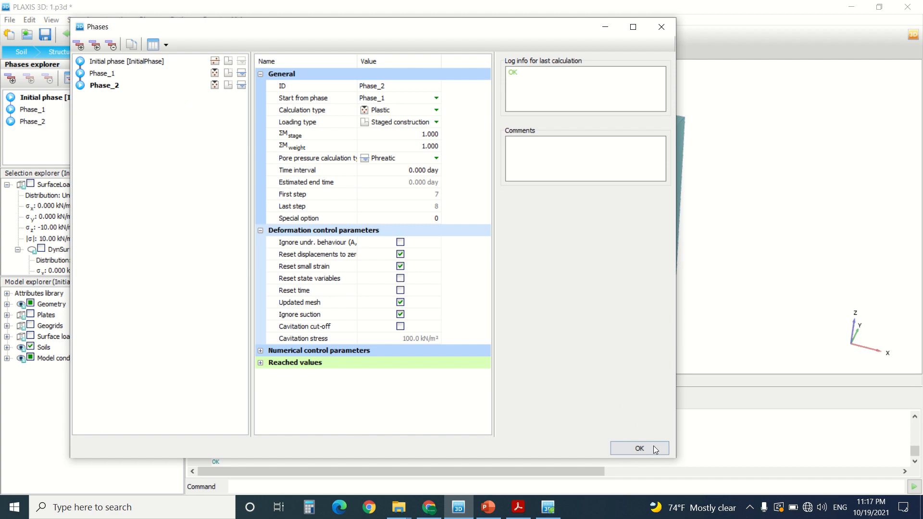
{"action": "left_click", "coordinate": [639, 449]}
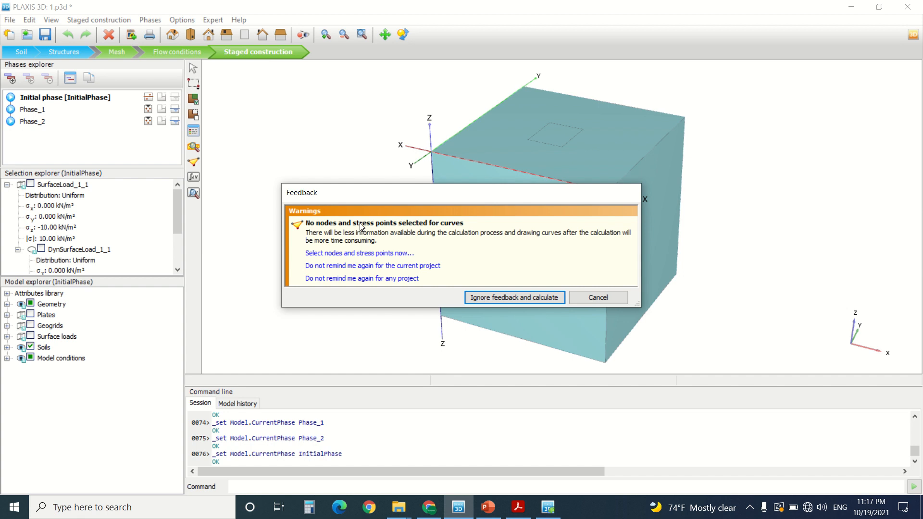
{"action": "mouse_move", "coordinate": [422, 242]}
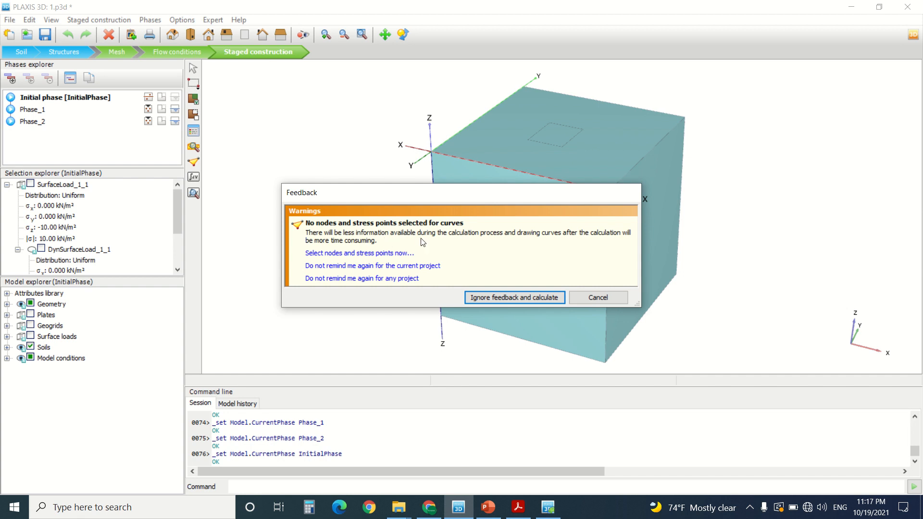
{"action": "mouse_move", "coordinate": [517, 242]}
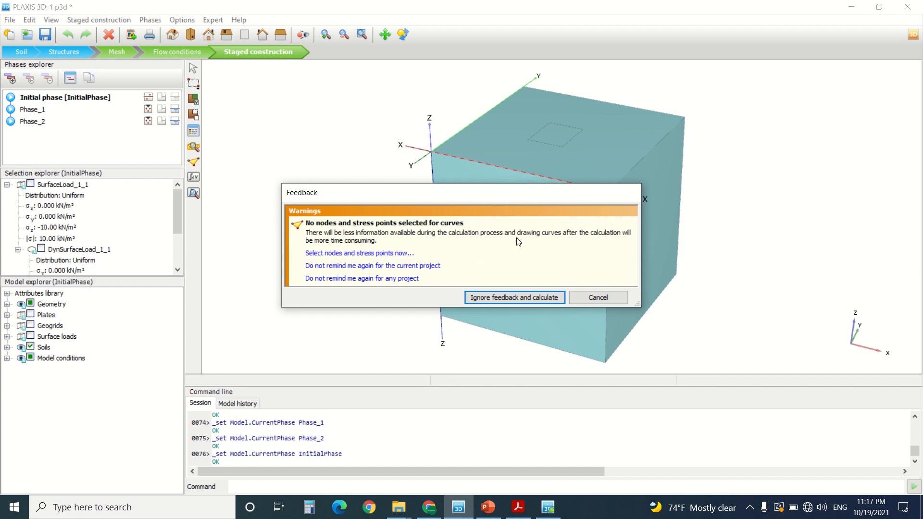
{"action": "mouse_move", "coordinate": [511, 231]}
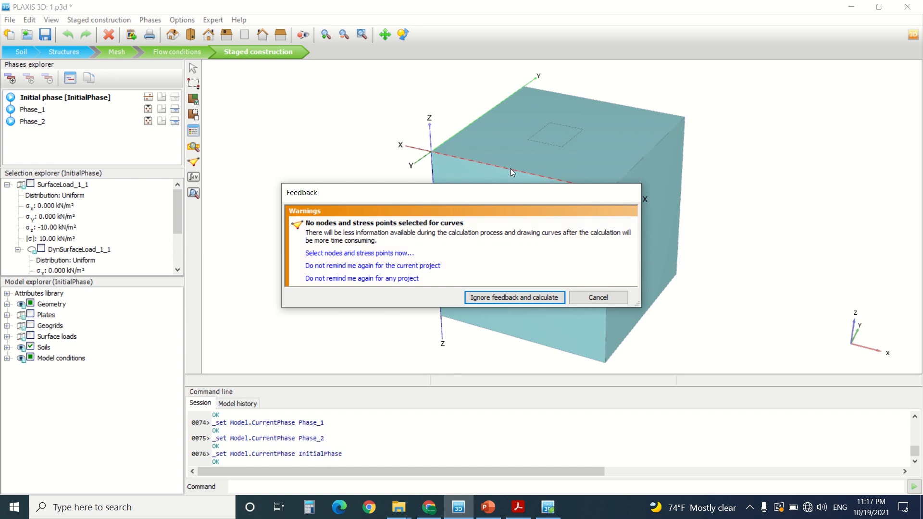
{"action": "mouse_move", "coordinate": [476, 165]}
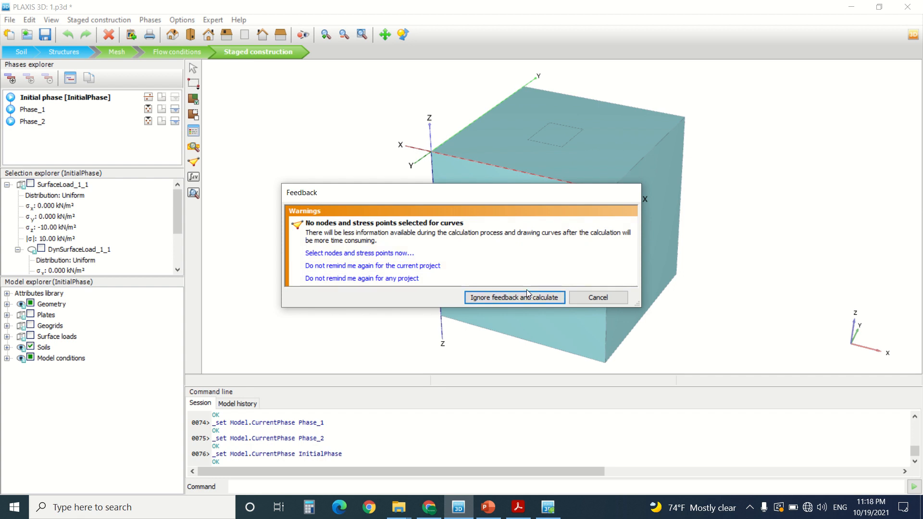
{"action": "mouse_move", "coordinate": [548, 301]}
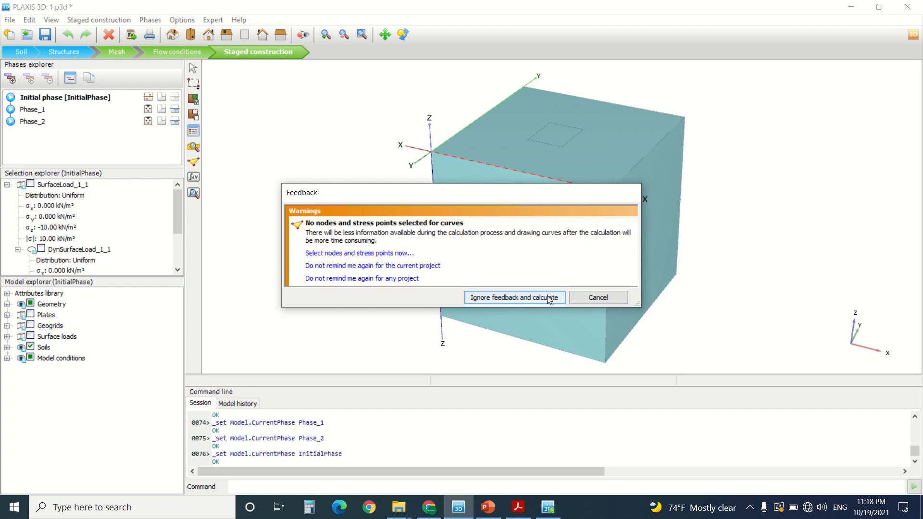
Ignore the curve-point warning, calculate all three phases, and open the results
{"action": "left_click", "coordinate": [514, 297]}
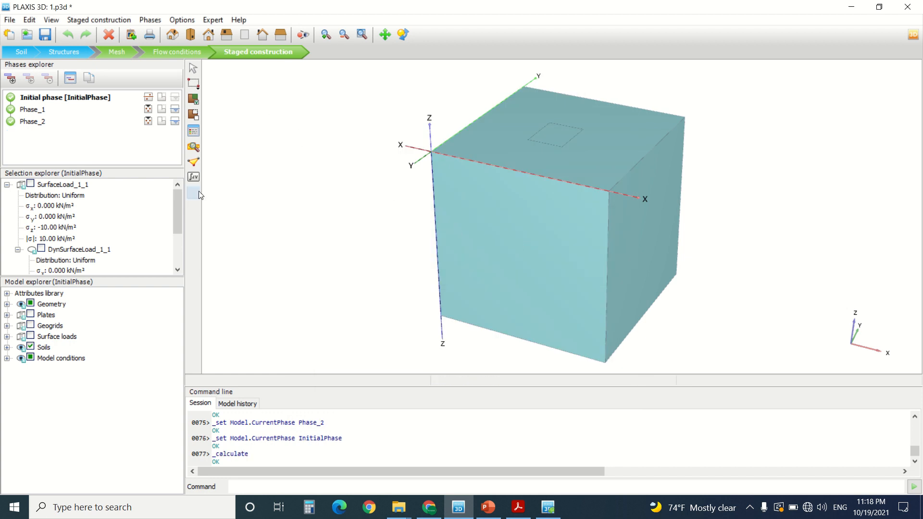
{"action": "left_click", "coordinate": [194, 193]}
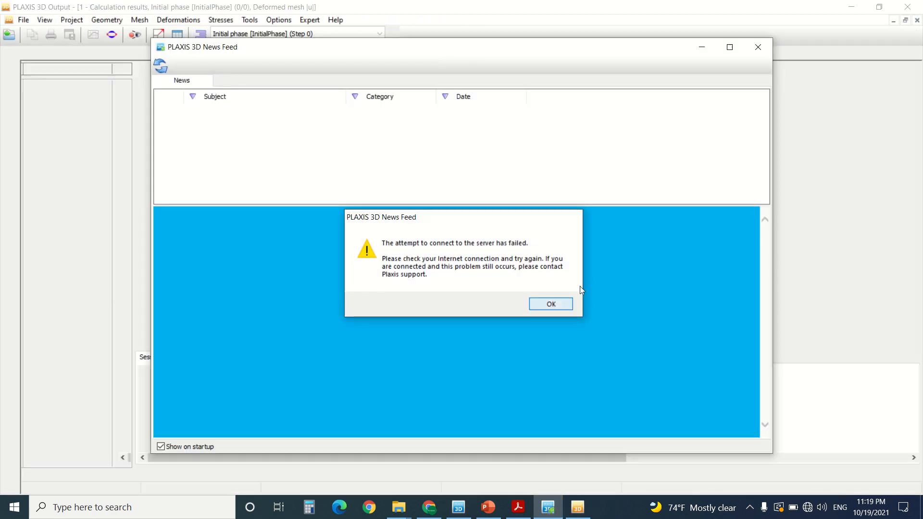
Show Phase_1's deformed mesh zoomed on the footing, with maximum displacement 0.03054 m
{"action": "left_click", "coordinate": [550, 304]}
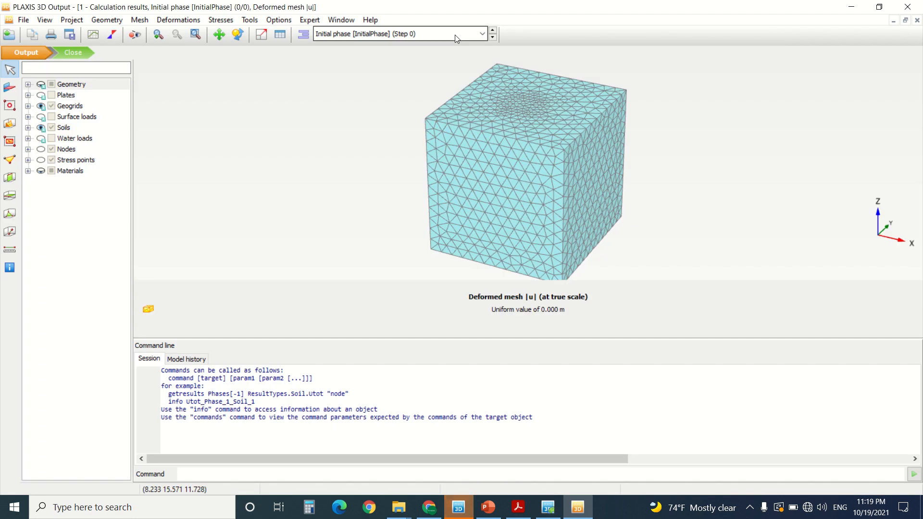
{"action": "left_click", "coordinate": [483, 34]}
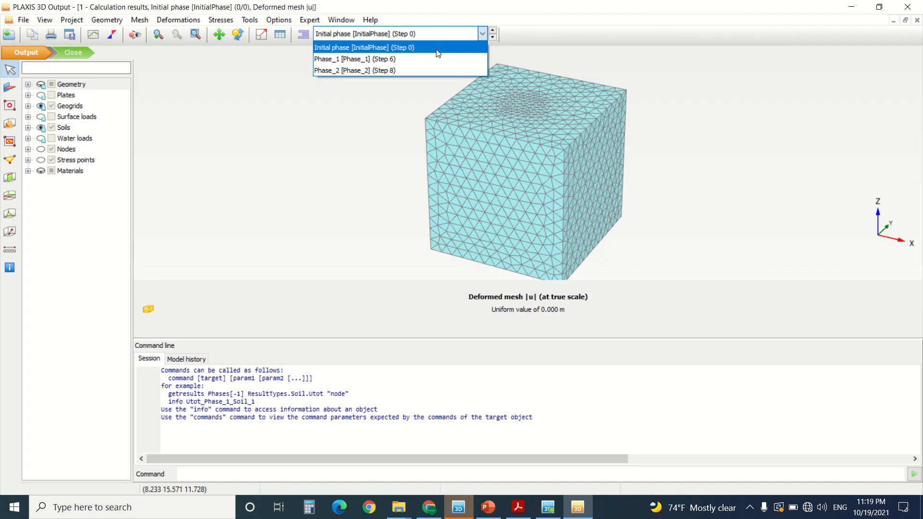
{"action": "left_click", "coordinate": [353, 59]}
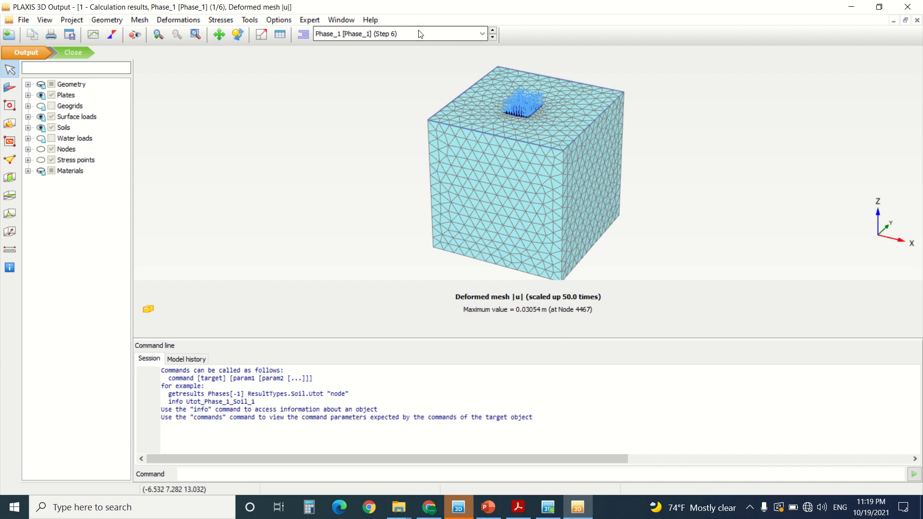
{"action": "left_click", "coordinate": [484, 33]}
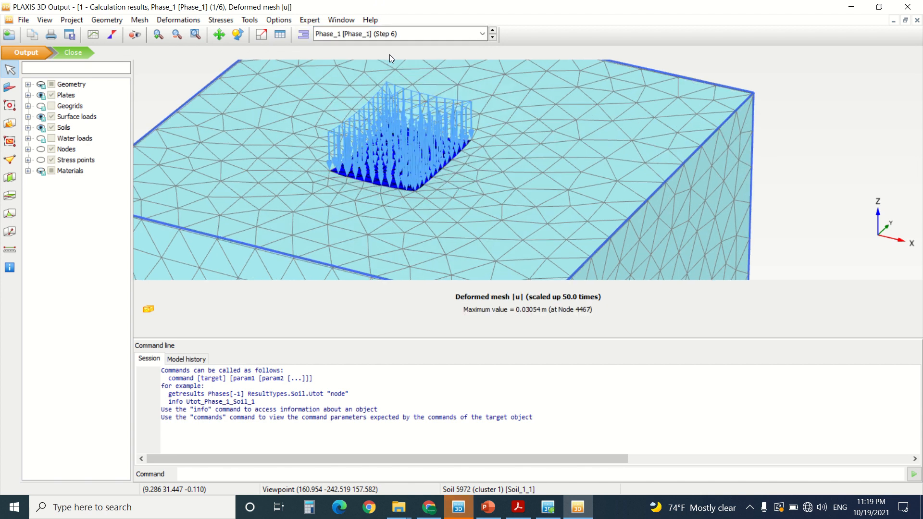
{"action": "mouse_move", "coordinate": [422, 110]}
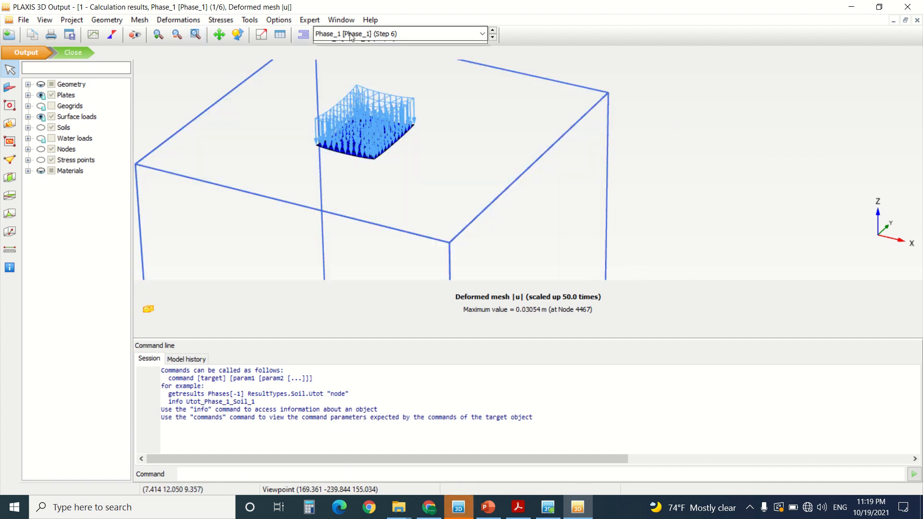
Select Phase_2 and open the geogrid's total displacements alone (max 0.2306×10⁻³ m)
{"action": "left_click", "coordinate": [492, 30]}
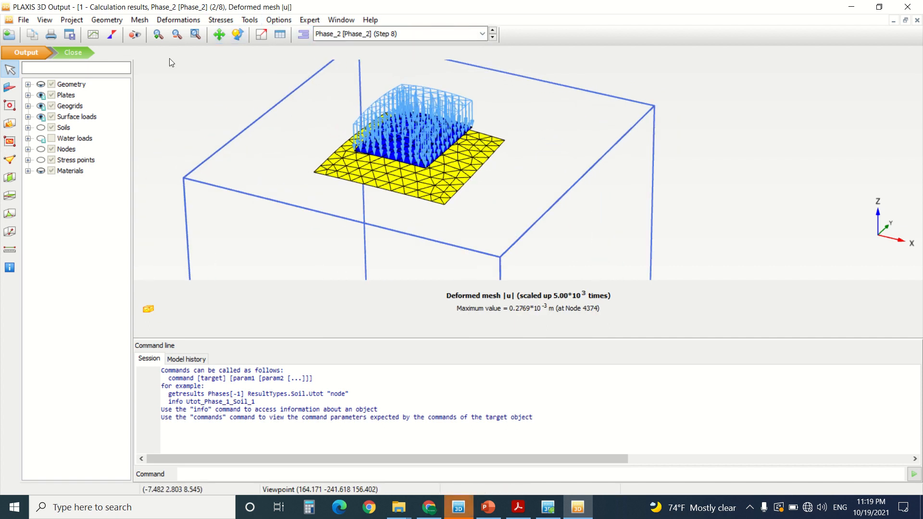
{"action": "left_click", "coordinate": [178, 19]}
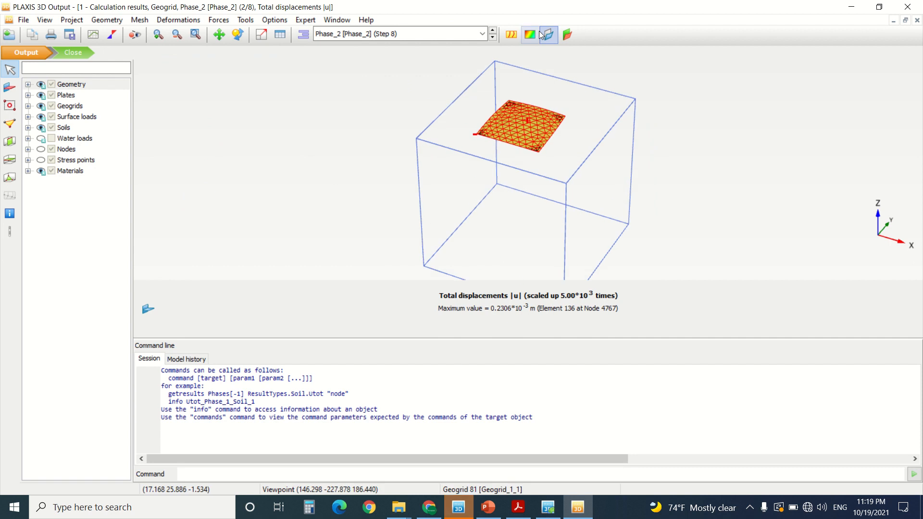
Display the geogrid's axial force N1 and shear force Q12, then open the curves manager
{"action": "left_click", "coordinate": [529, 34]}
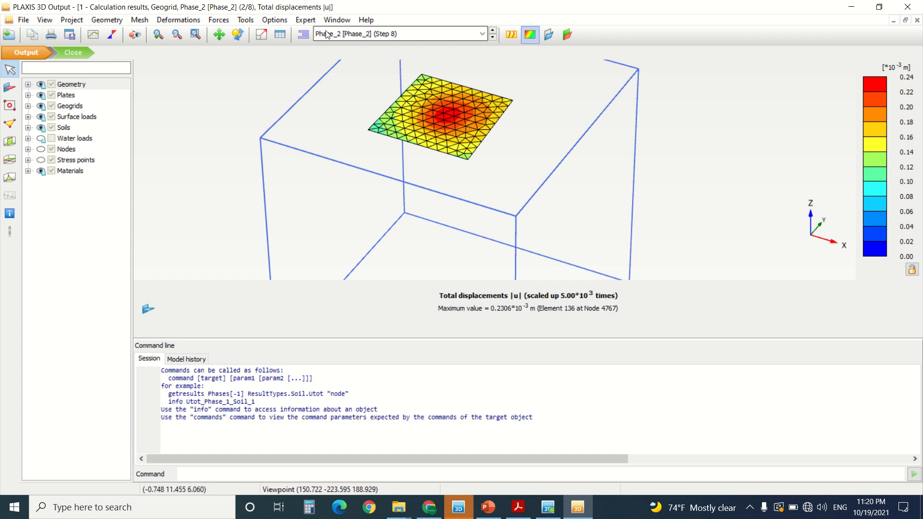
{"action": "left_click", "coordinate": [218, 20]}
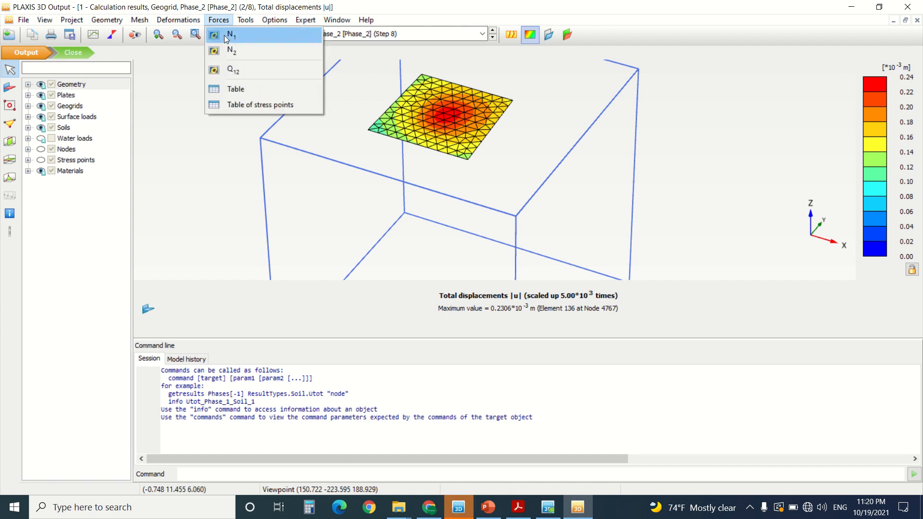
{"action": "left_click", "coordinate": [231, 34]}
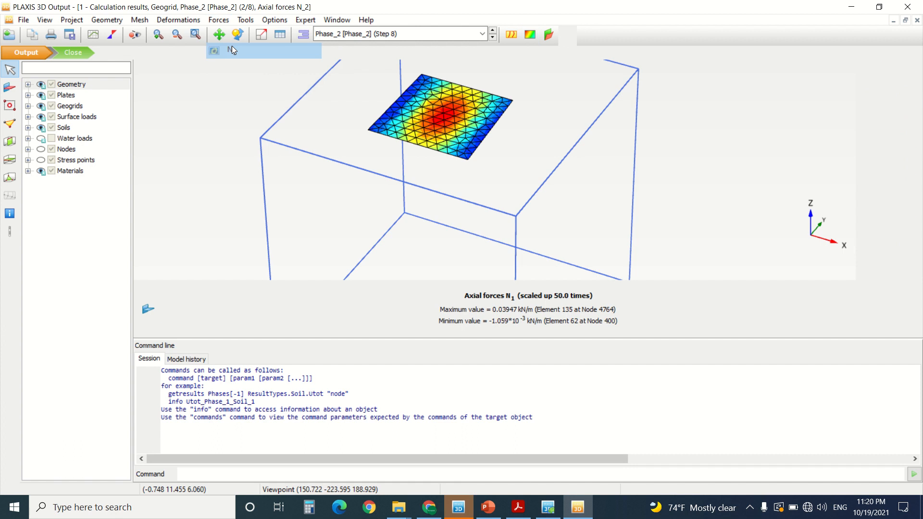
{"action": "left_click", "coordinate": [219, 19]}
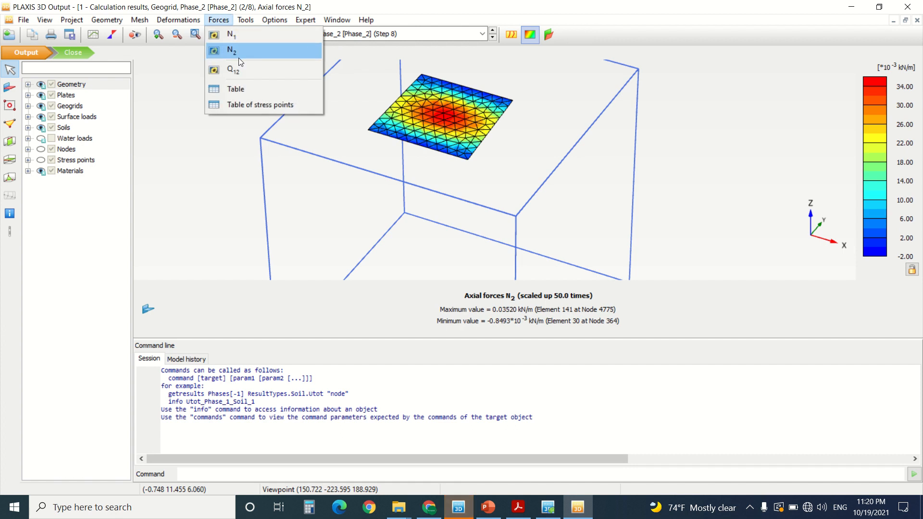
{"action": "left_click", "coordinate": [234, 69]}
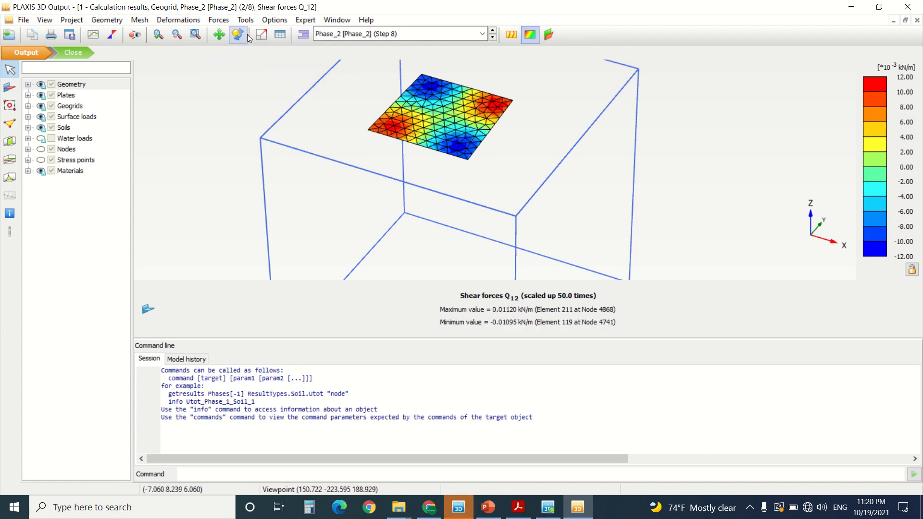
{"action": "left_click", "coordinate": [238, 34]}
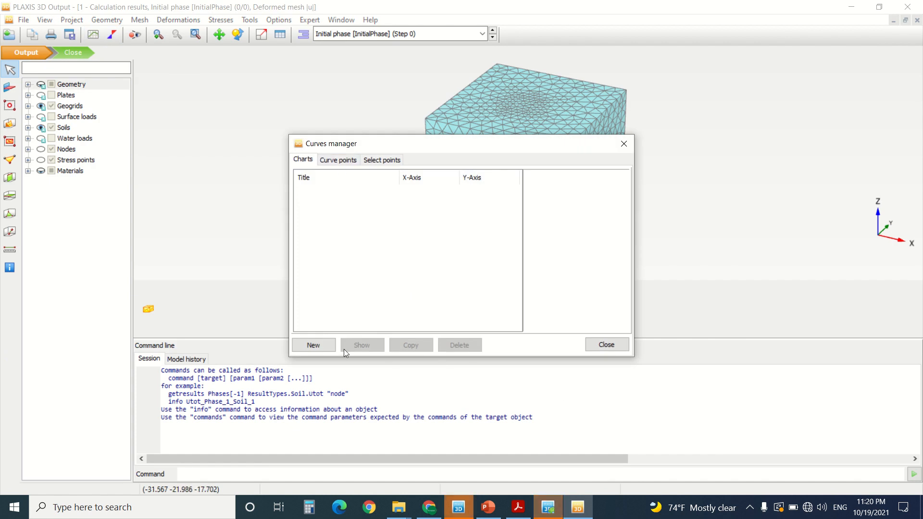
Start a new chart, then cancel its curve generation to return to the initial phase's deformed mesh
{"action": "left_click", "coordinate": [313, 345]}
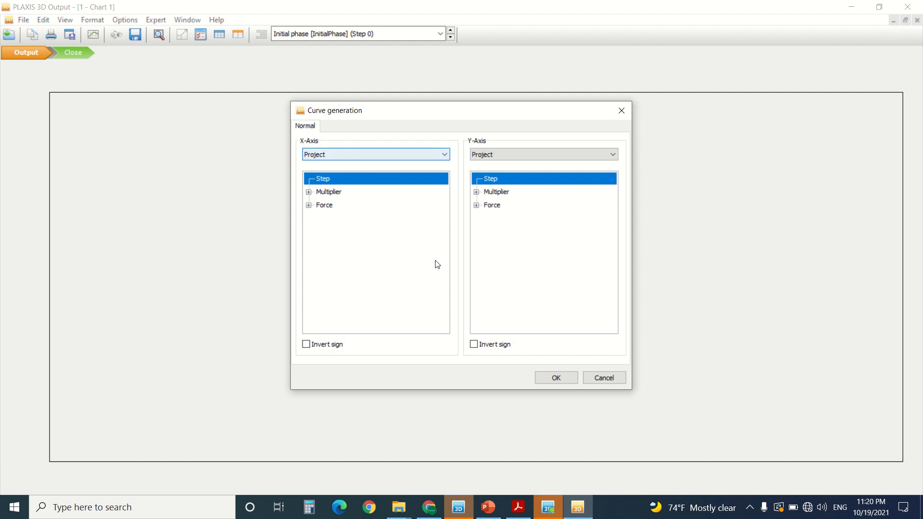
{"action": "left_click", "coordinate": [611, 154]}
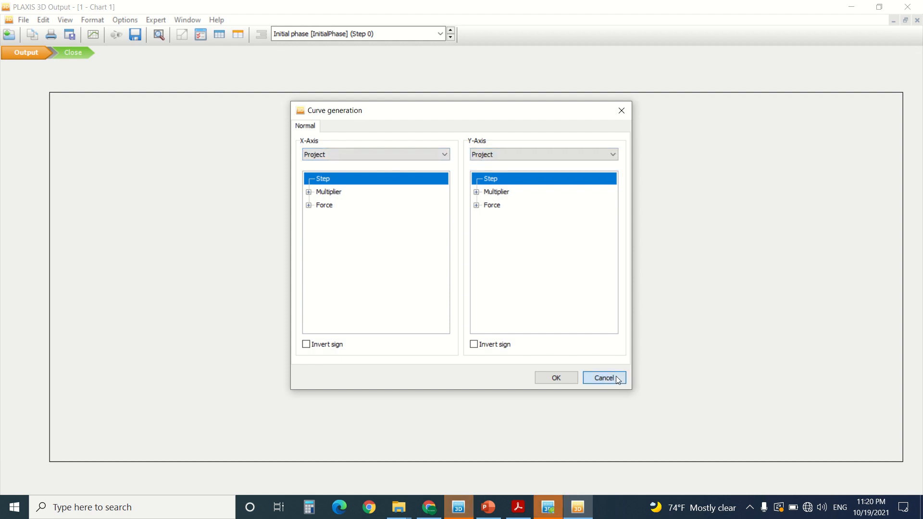
{"action": "left_click", "coordinate": [603, 378]}
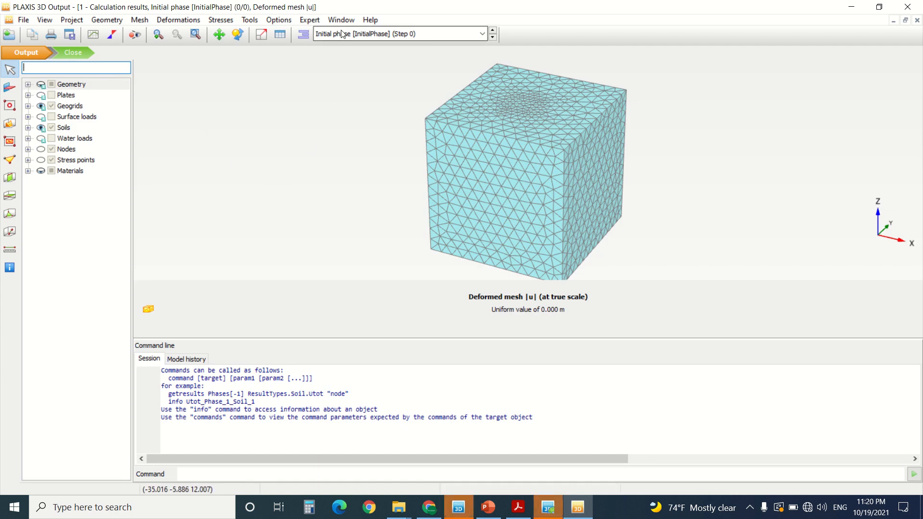
View Cartesian effective stress σ'xx results, switching between Phase_2 and Phase_1
{"action": "left_click", "coordinate": [398, 33]}
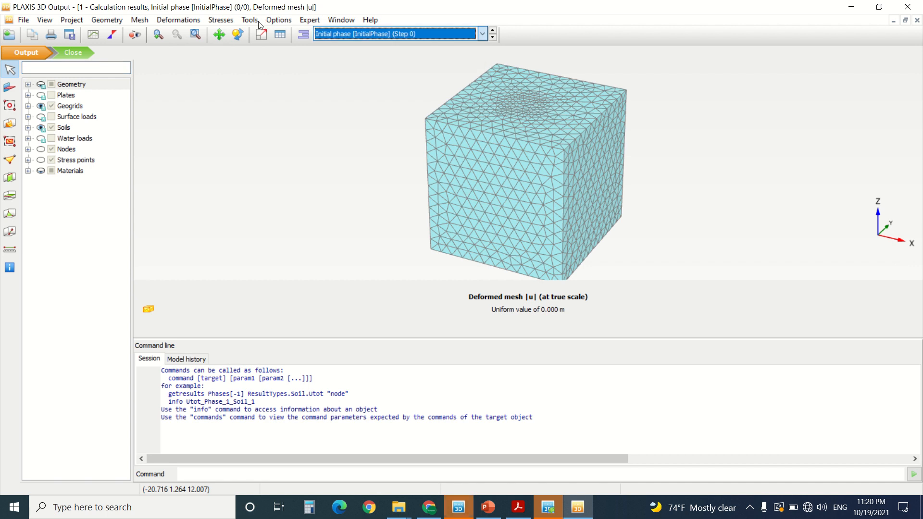
{"action": "left_click", "coordinate": [221, 19]}
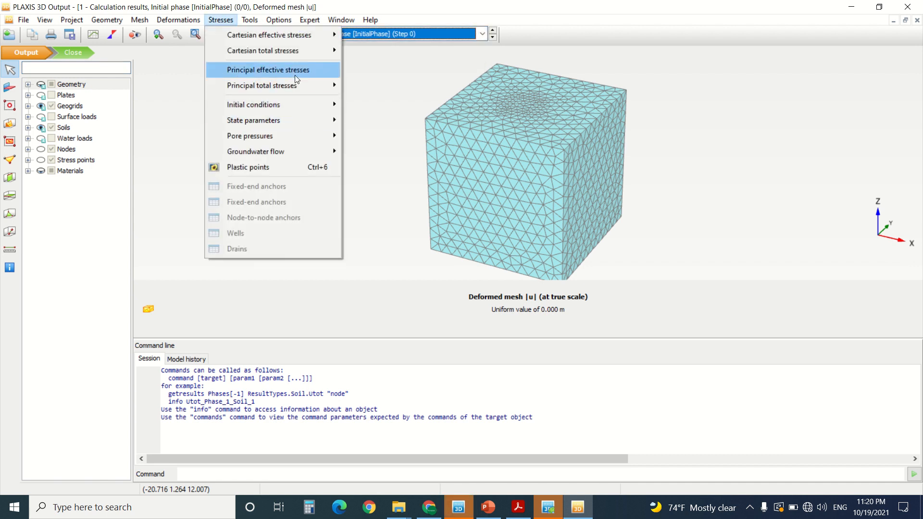
{"action": "mouse_move", "coordinate": [270, 35]}
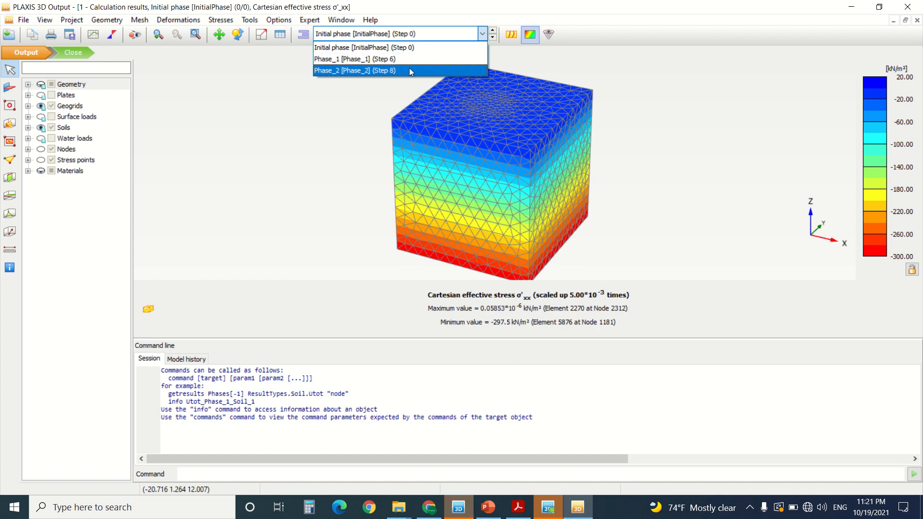
{"action": "left_click", "coordinate": [355, 70]}
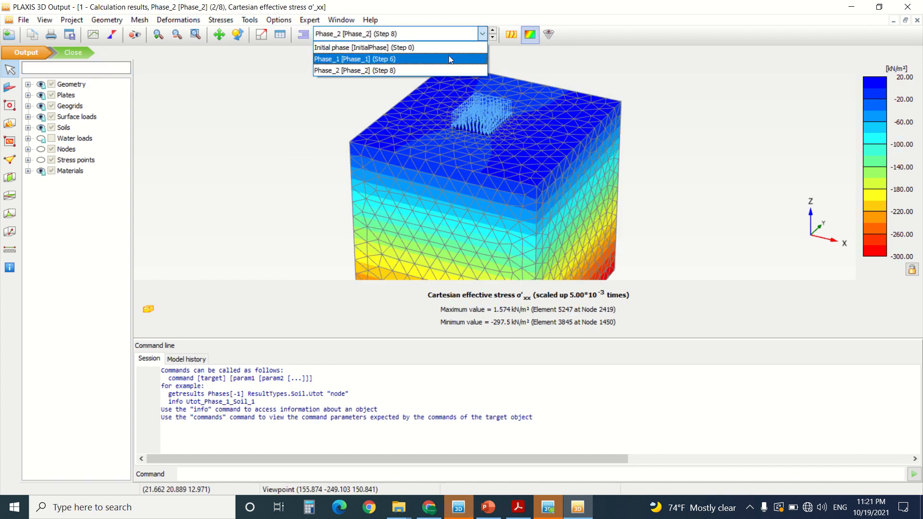
{"action": "left_click", "coordinate": [365, 59]}
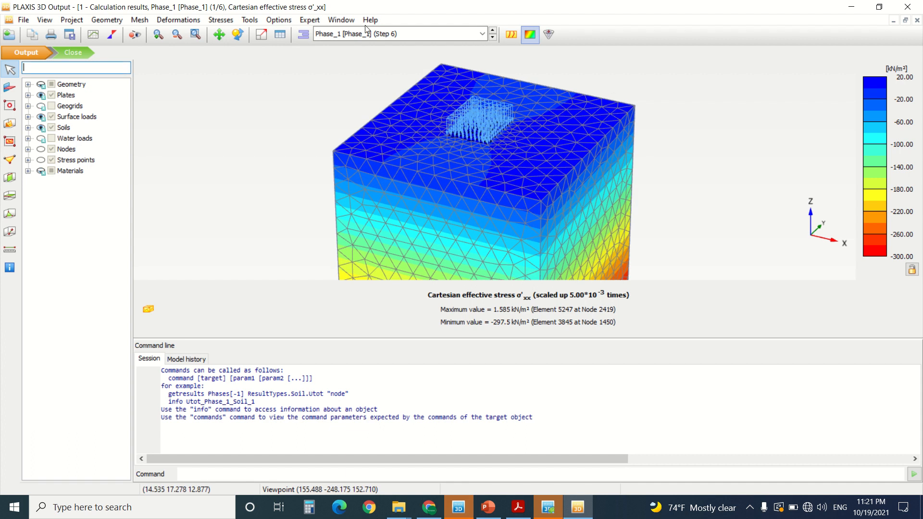
Display principal effective stresses for Phase_2, reaching down to -358.0 kN/m²
{"action": "left_click", "coordinate": [220, 19]}
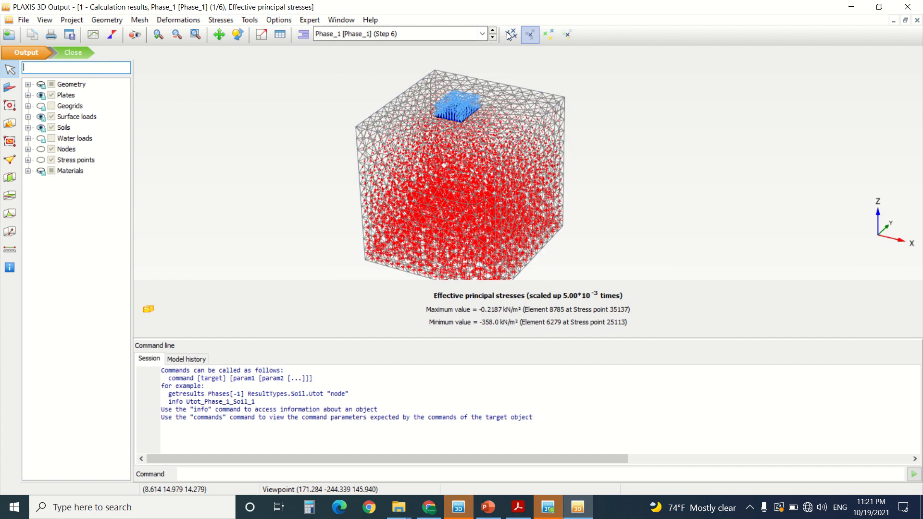
{"action": "left_click", "coordinate": [482, 33]}
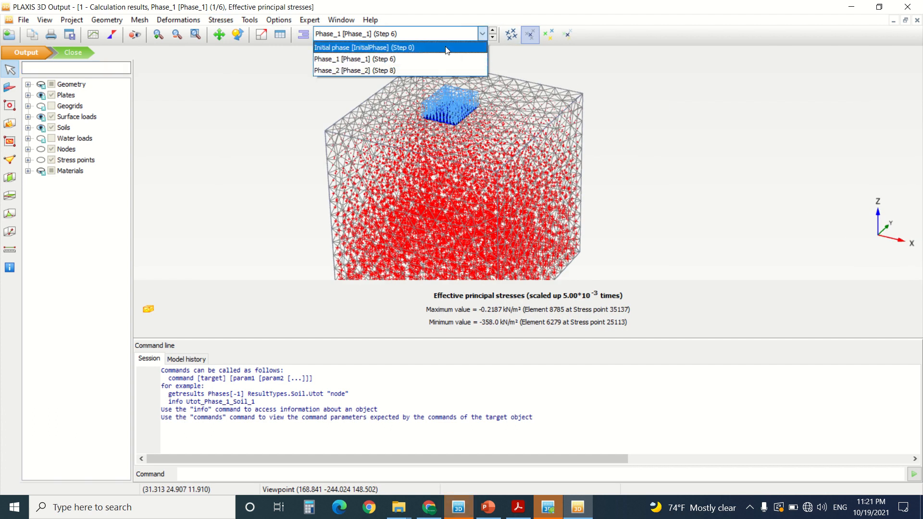
{"action": "left_click", "coordinate": [355, 70]}
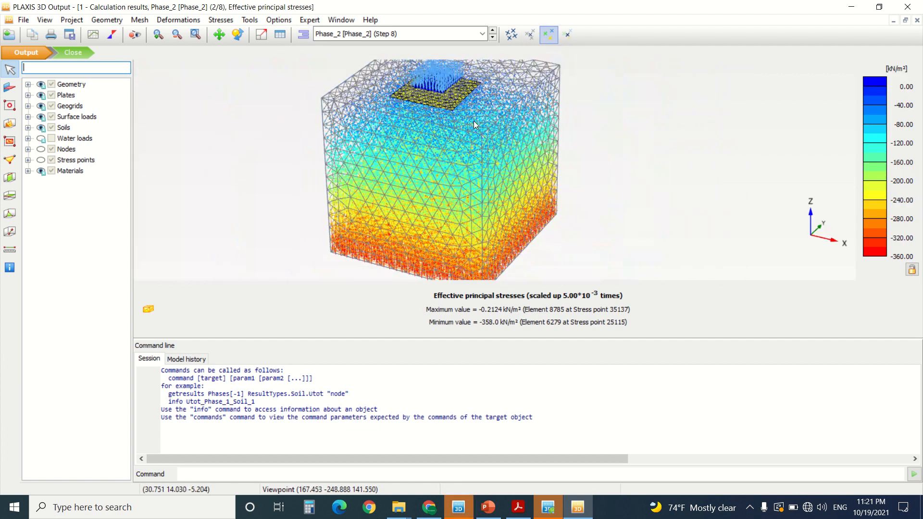
Show Phase_1 plastic points with failure and tension cut-off points enabled
{"action": "left_click", "coordinate": [221, 19]}
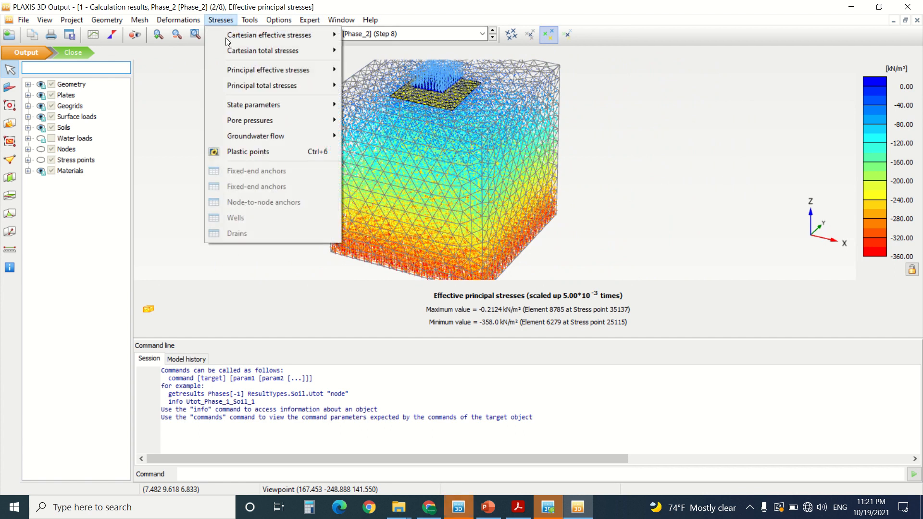
{"action": "mouse_move", "coordinate": [250, 120]}
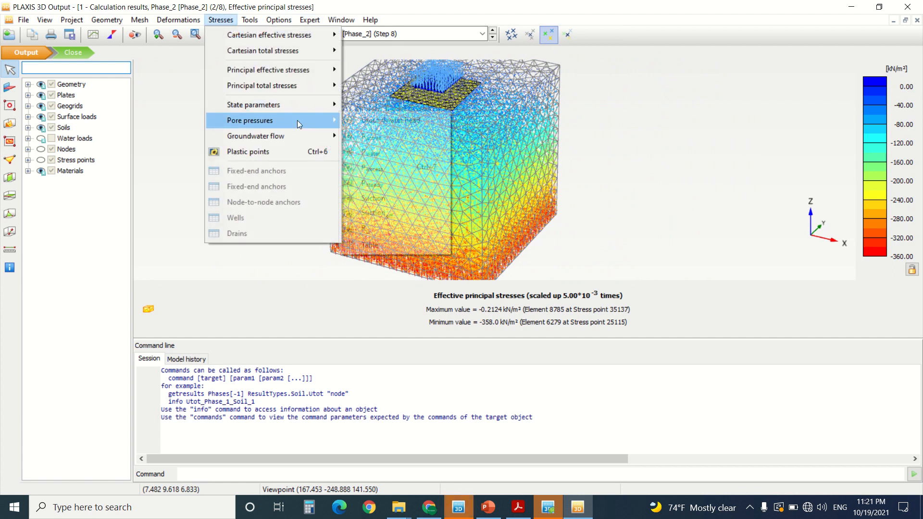
{"action": "mouse_move", "coordinate": [255, 136]}
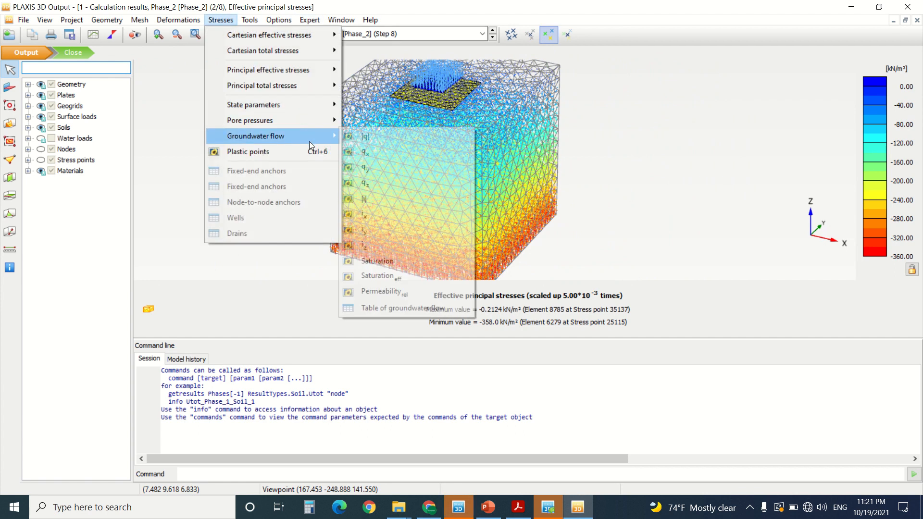
{"action": "left_click", "coordinate": [248, 152]}
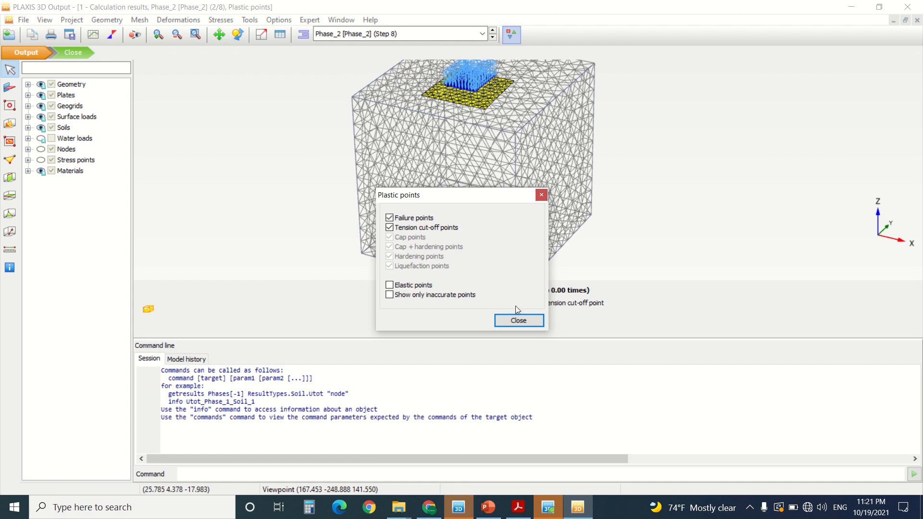
{"action": "left_click", "coordinate": [517, 320]}
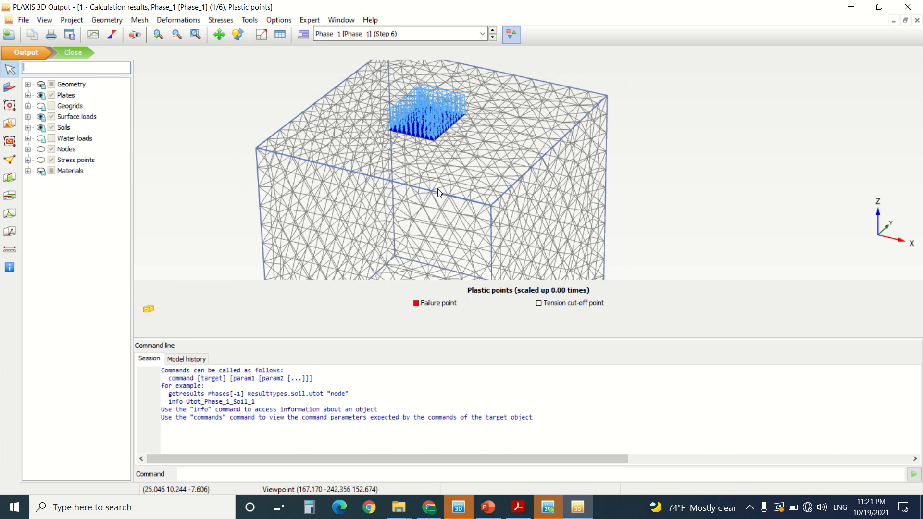
{"action": "mouse_move", "coordinate": [430, 139]}
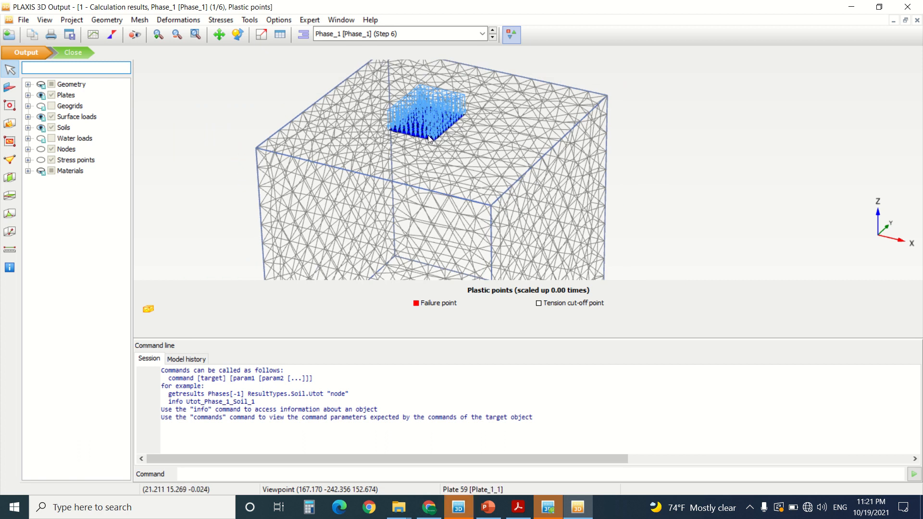